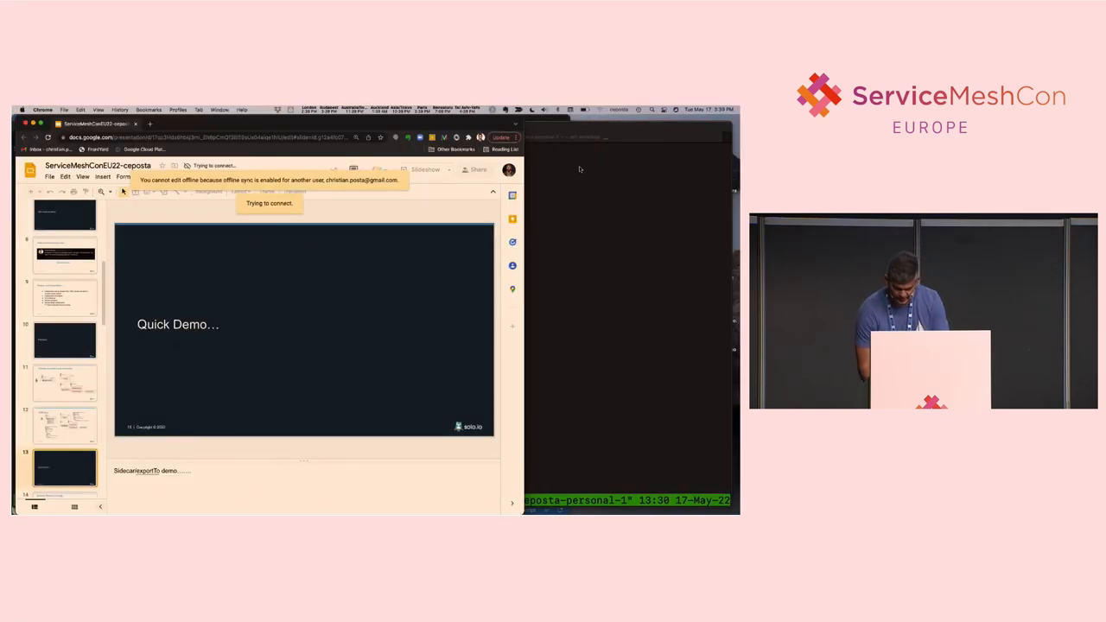
Step: Bring the Terminal forward from the Quick Demo slide to start the demo
click(591, 109)
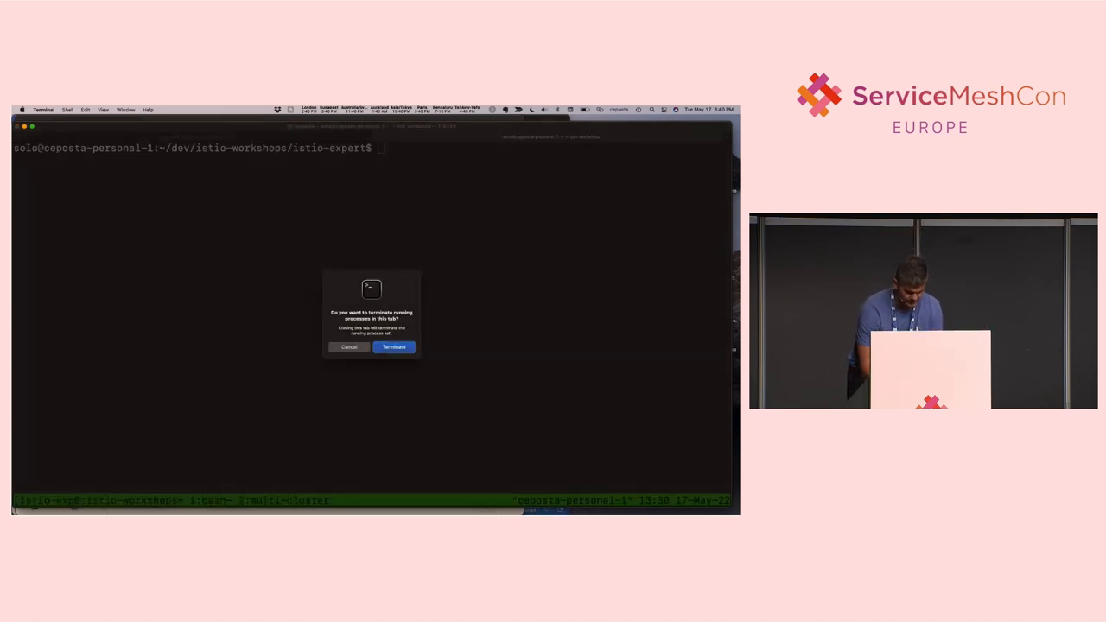
Step: Terminate the old tab's processes, ssh to workshop and attach the istio-expert tmux session
click(395, 348)
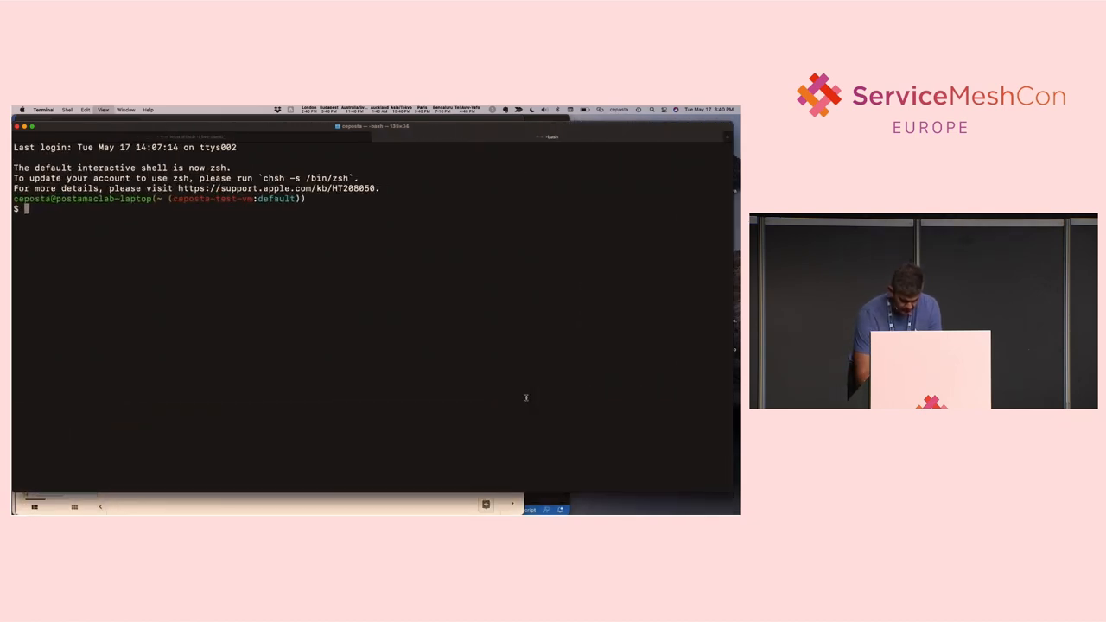
text(ssh)
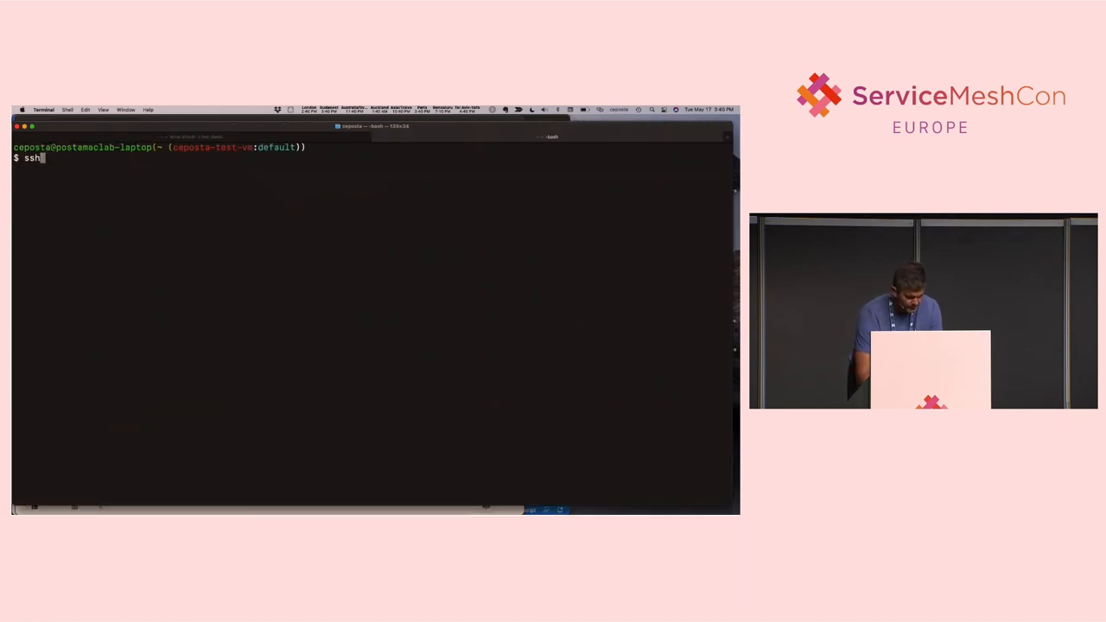
text(workshop)
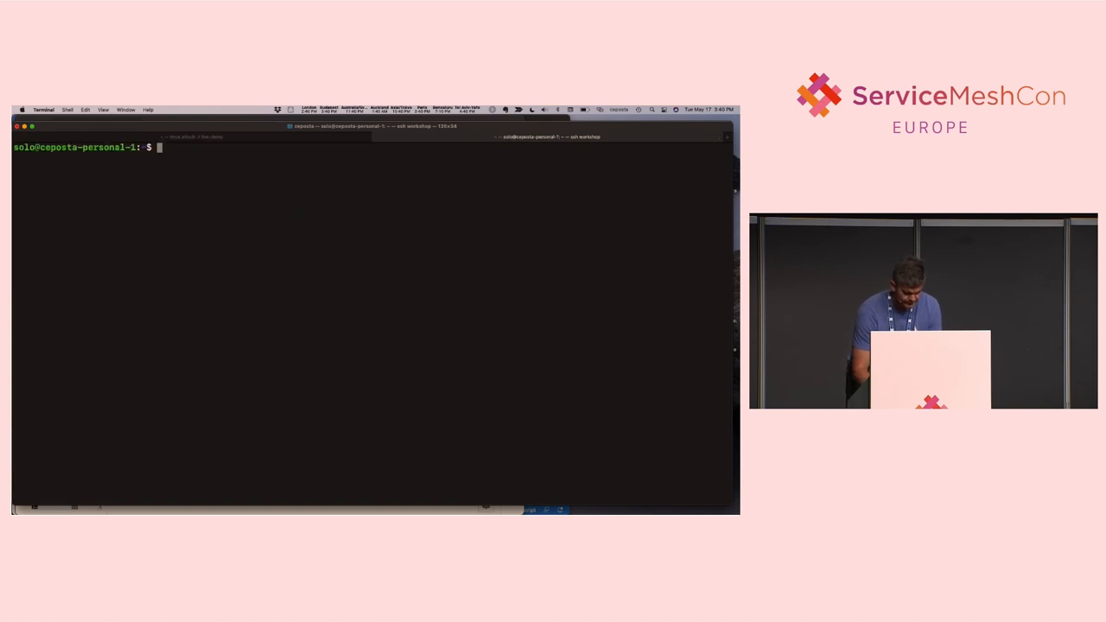
text(tmux attach -t istio-expert)
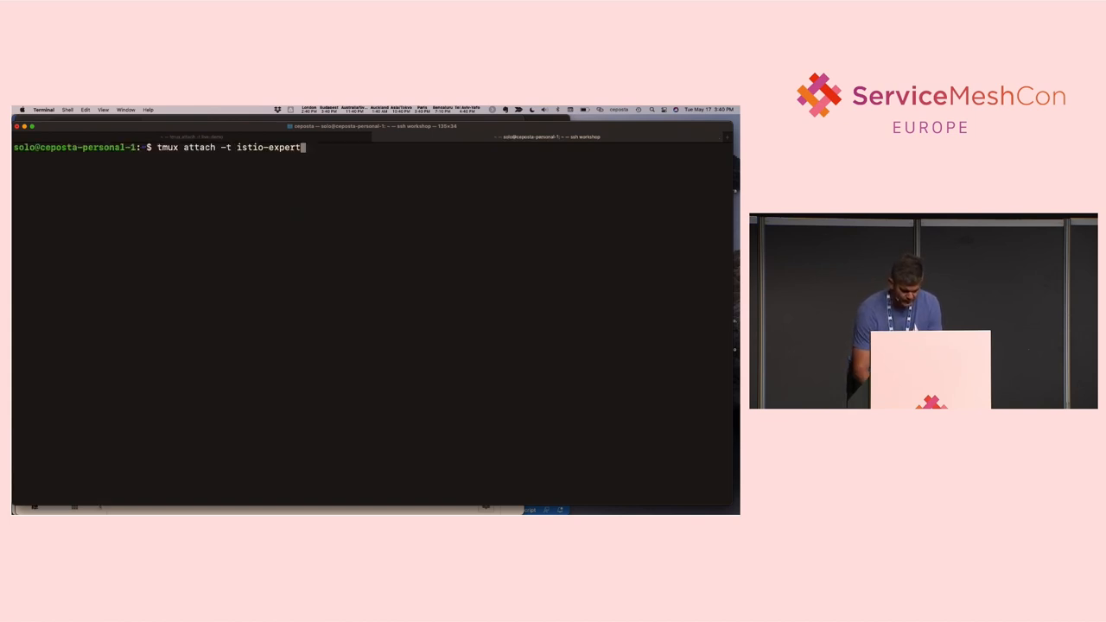
key(Enter)
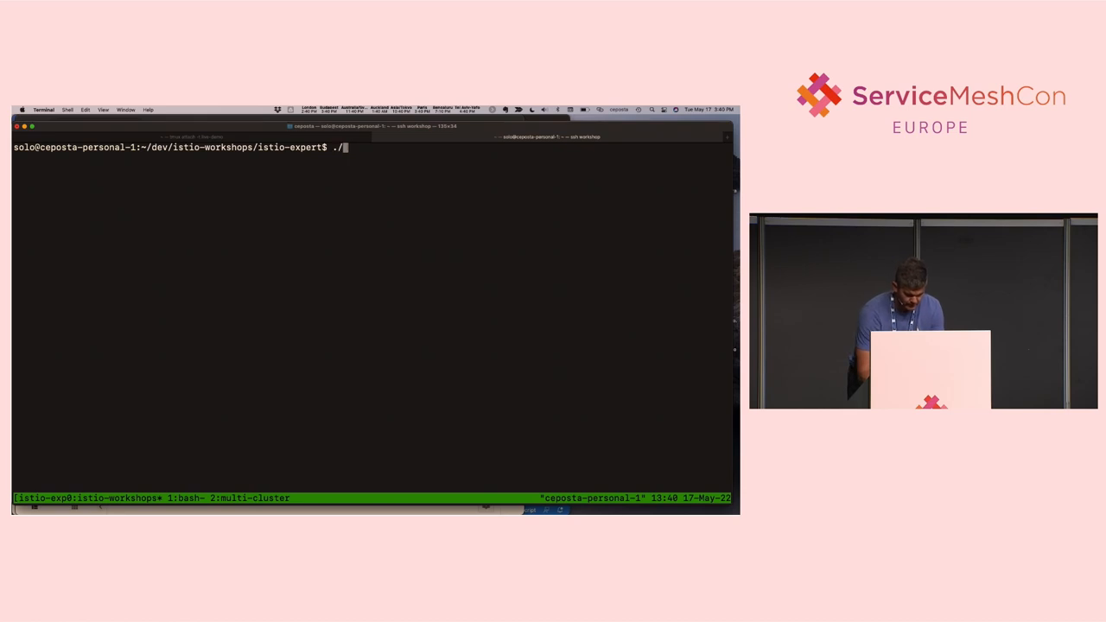
Step: Launch the demo-smconeu22.sh script
text(demo-smconeu22.sh)
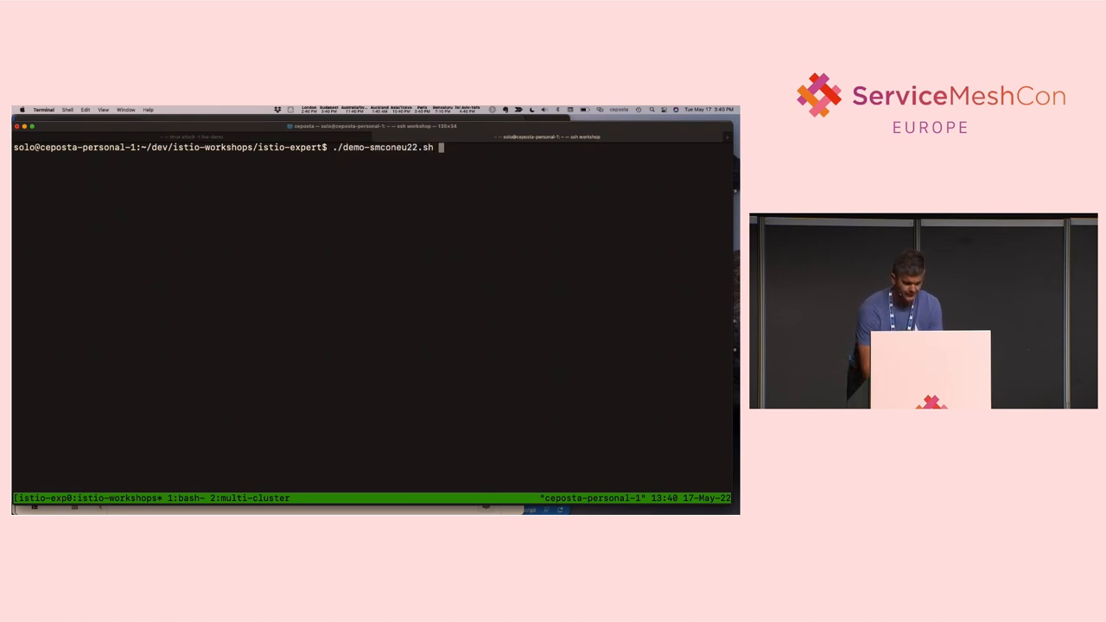
key(Return)
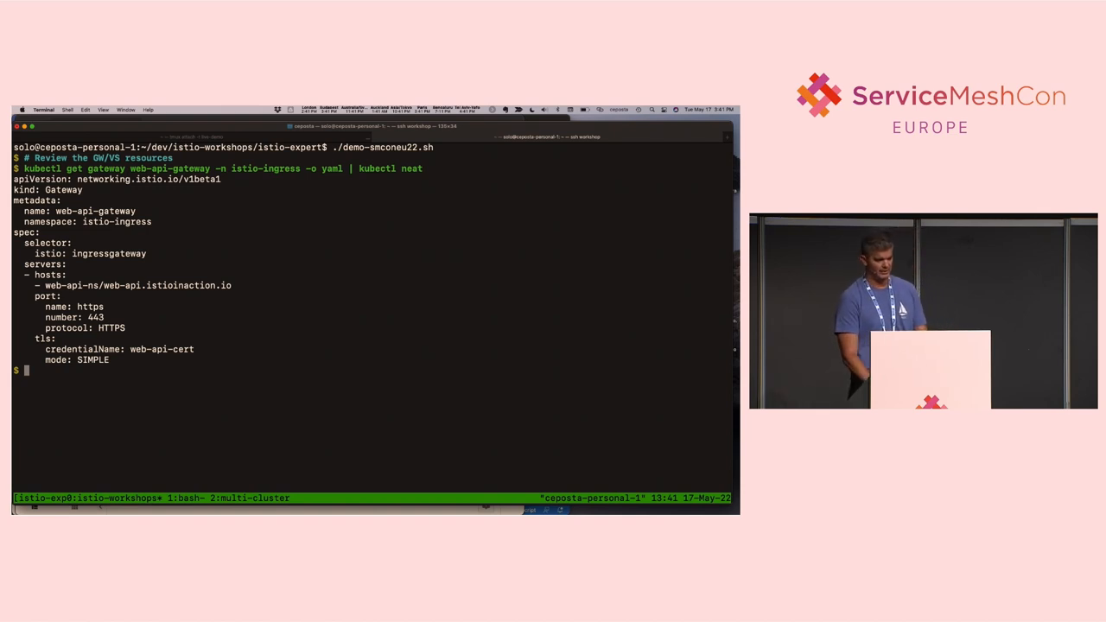
Step: Show the web-api-vs VirtualService in web-api-ns as YAML via kubectl get vs
text(kubectl get vs web-api-vs -n web-api-ns -o yaml | kubectl neat)
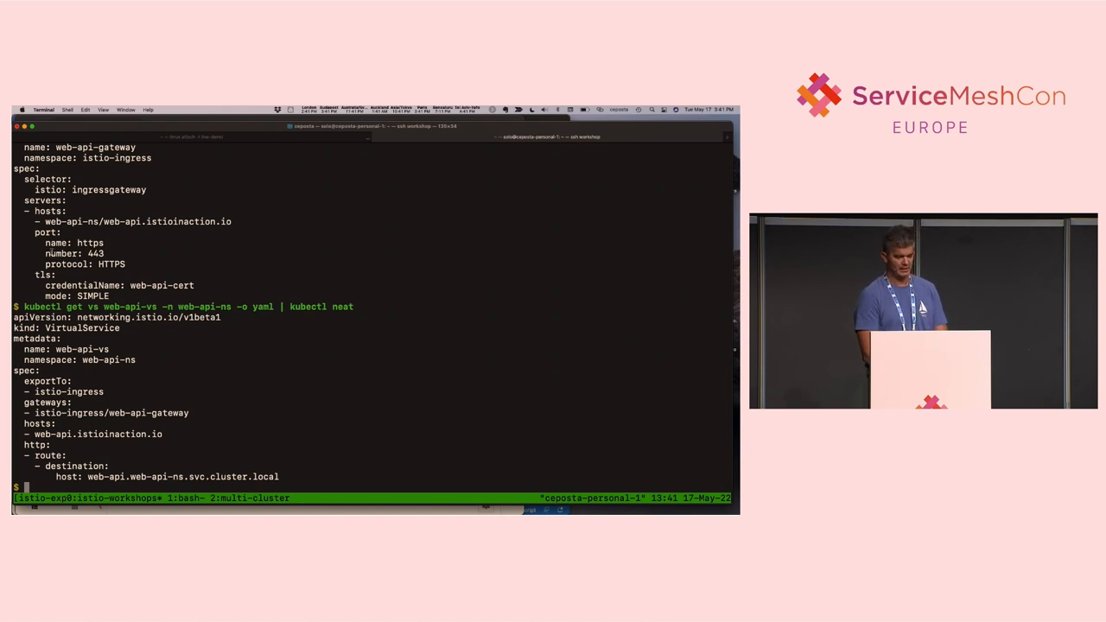
Step: Advance the demo script to the '# Call our services' curl step
double_click(61, 214)
text(curl --cacert ./labs/03/certs/ca/root-)
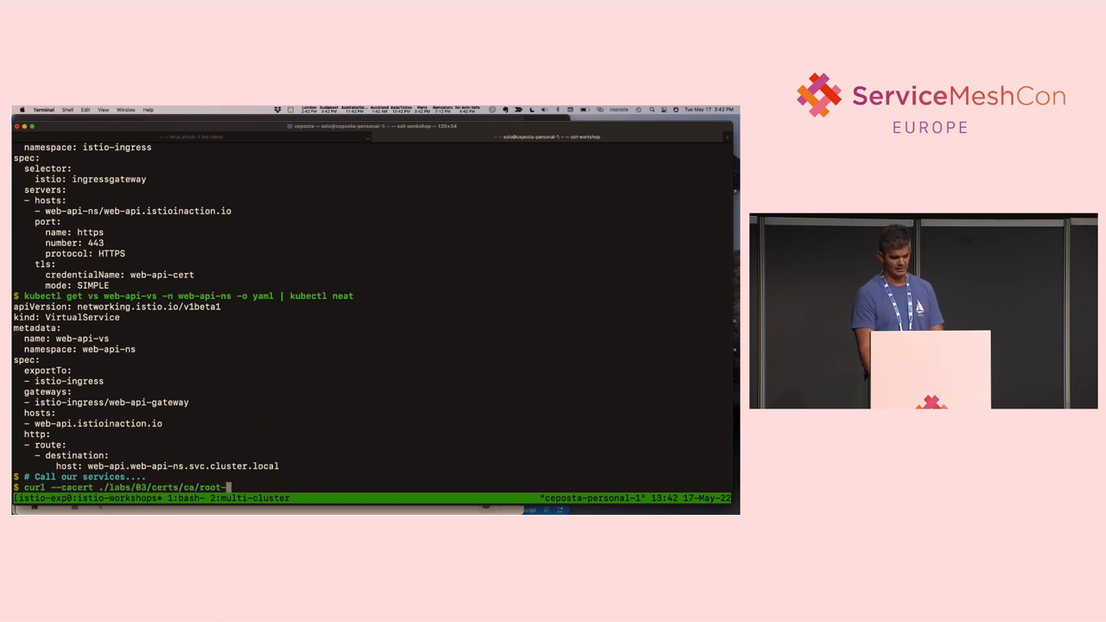
Step: Run the curl with ca.crt and Host web-api.istioinaction.io against the HTTPS gateway
text(ca.crt -H 'Host: web-api.istioinaction.io' https://web-api.istioinaction.io --resolve web-api.istioi)
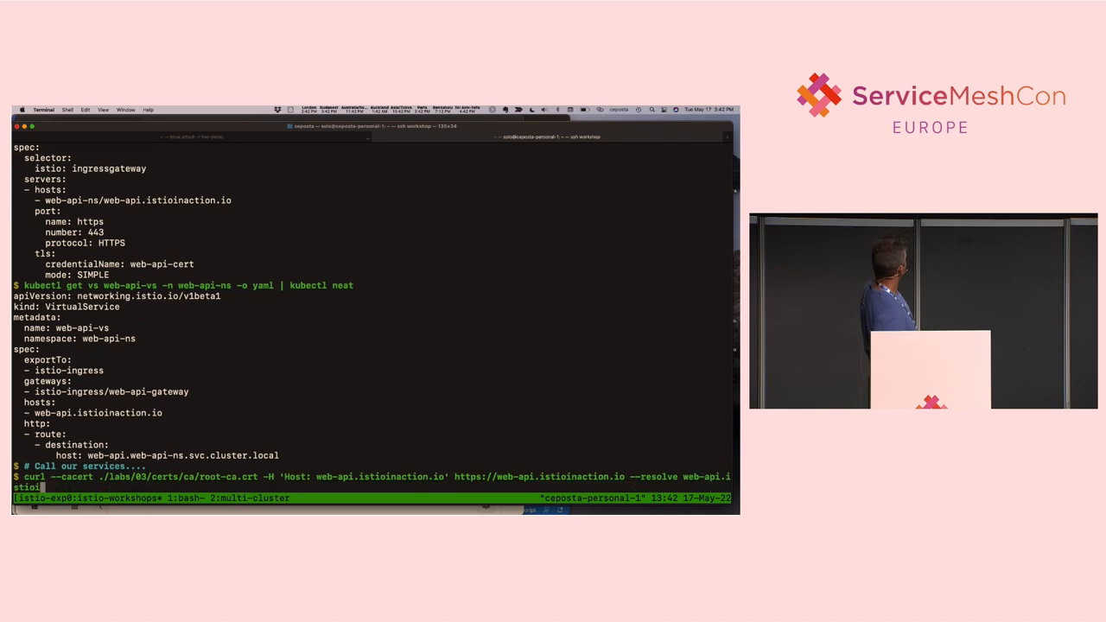
key(Return)
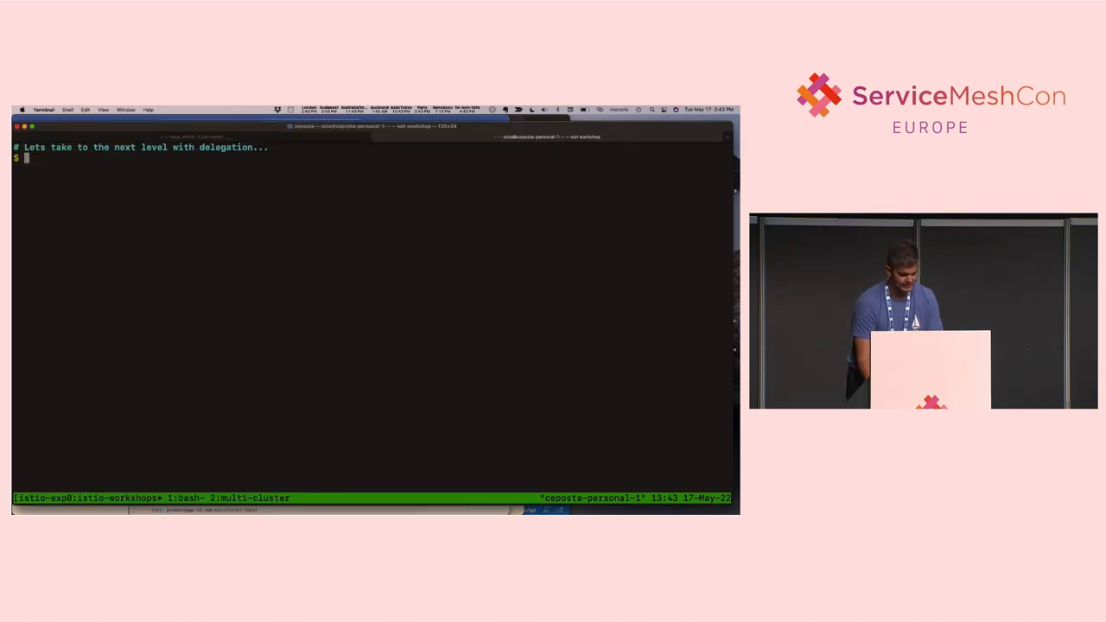
Step: Print labs/03/ratings-gw-https.yaml and kubectl apply the ratings gateway
text(cat labs/03/ratings-gw-https.yaml)
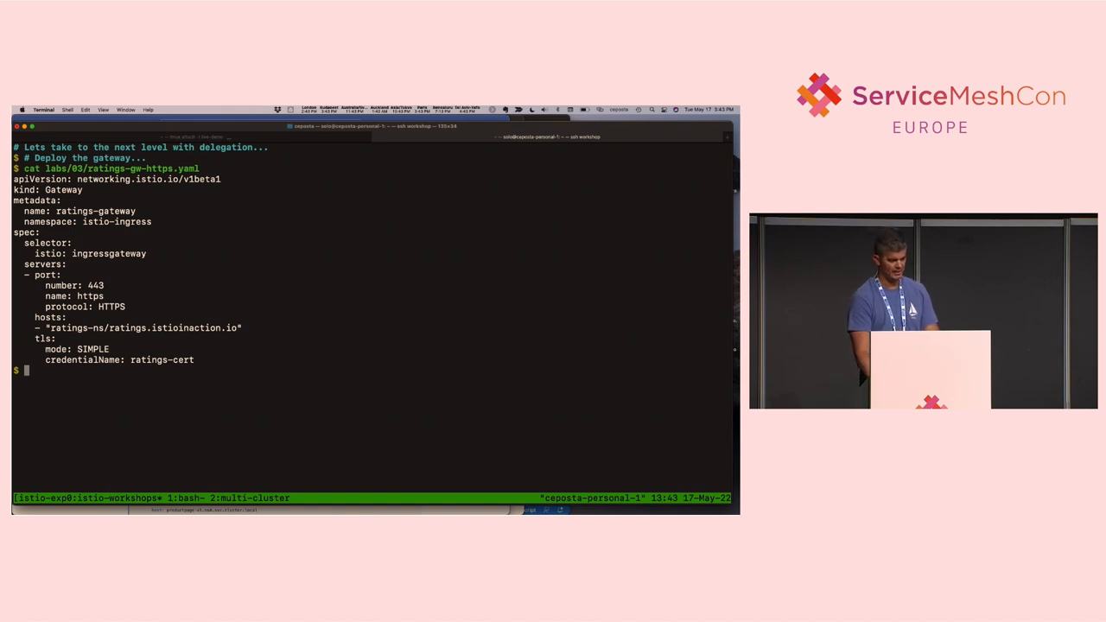
text(kubectl apply -f labs/03/ratings-gw-https.yaml)
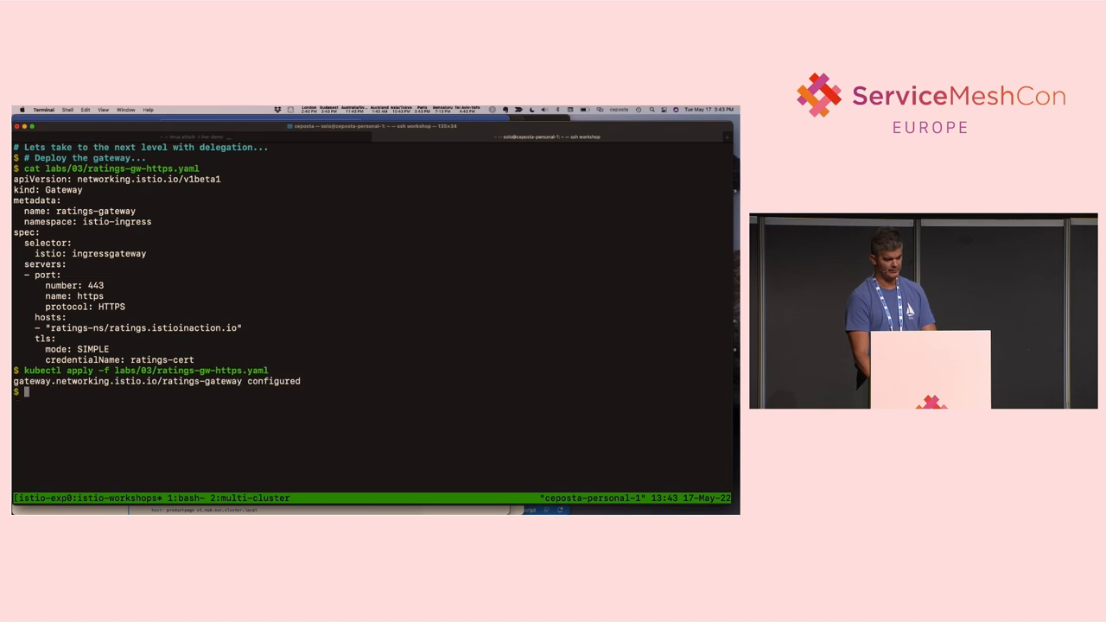
Step: Print ratings-vs.yaml and ratings-delegated-vs.yaml and kubectl apply both virtual services
text(cat labs/03/r)
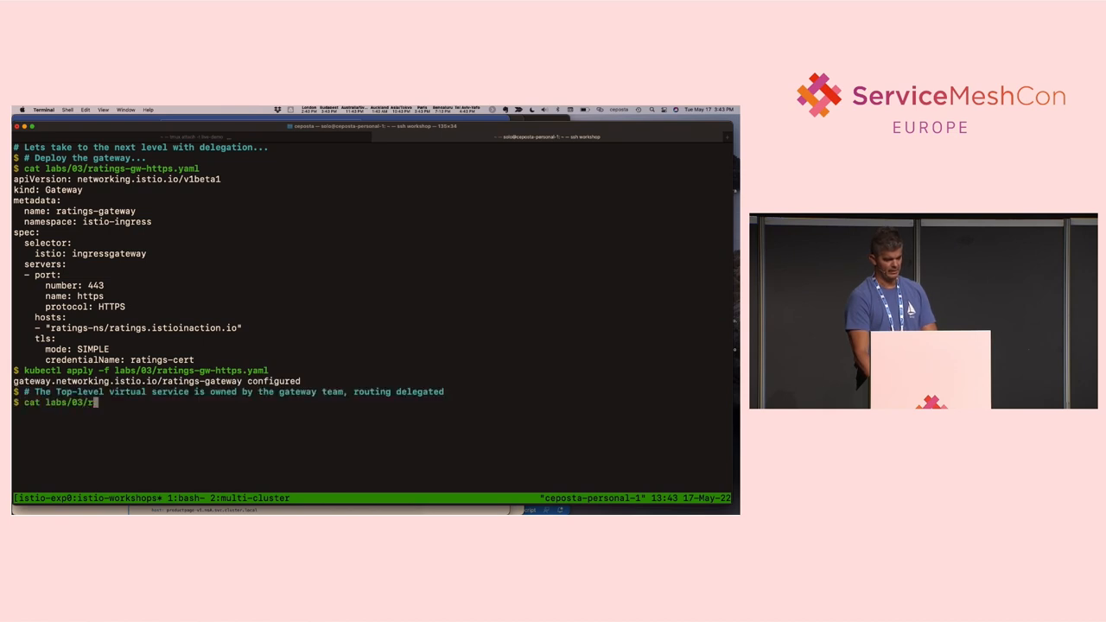
key(Enter)
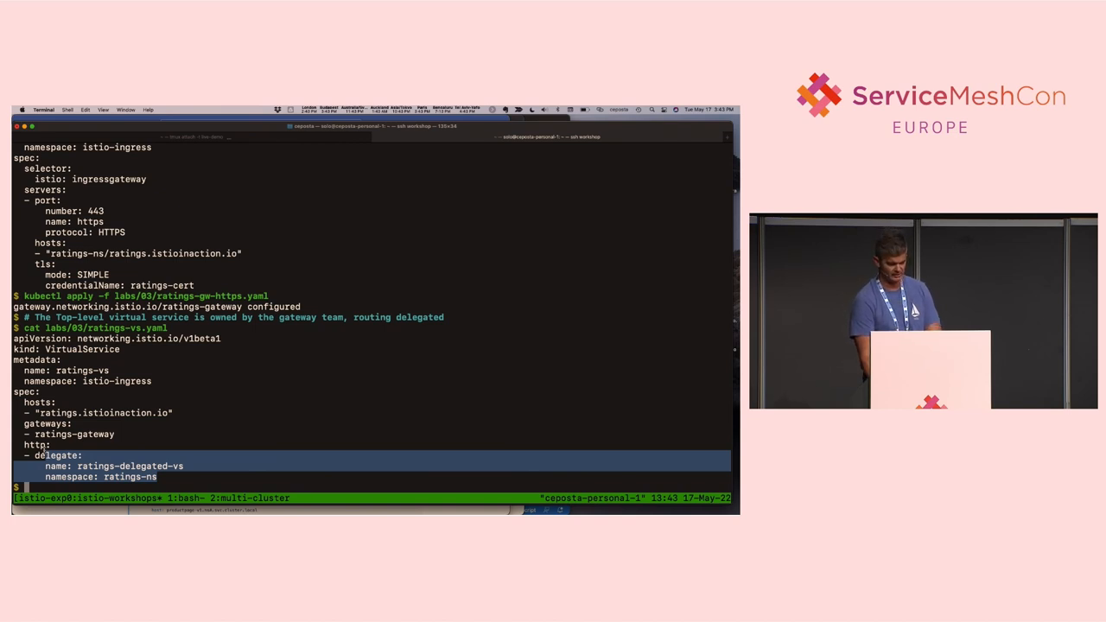
text(cat labs/03/ratings-delegated-vs.yaml)
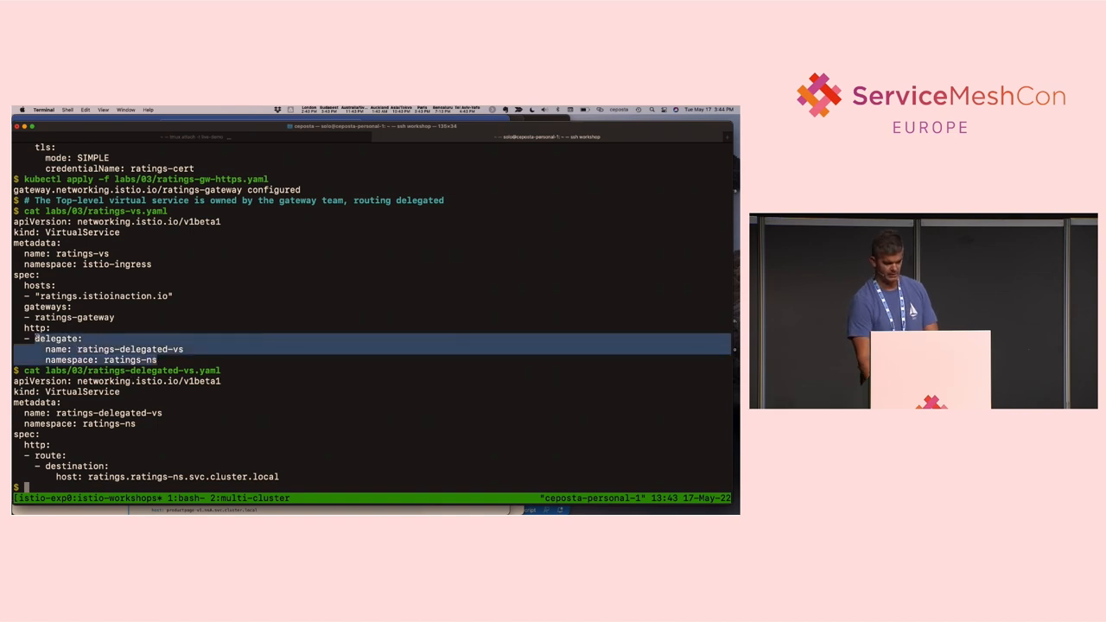
text(kubectl apply -f labs/03/ratings-vs.yaml -f labs/03/ratings-delegated-vs.yaml)
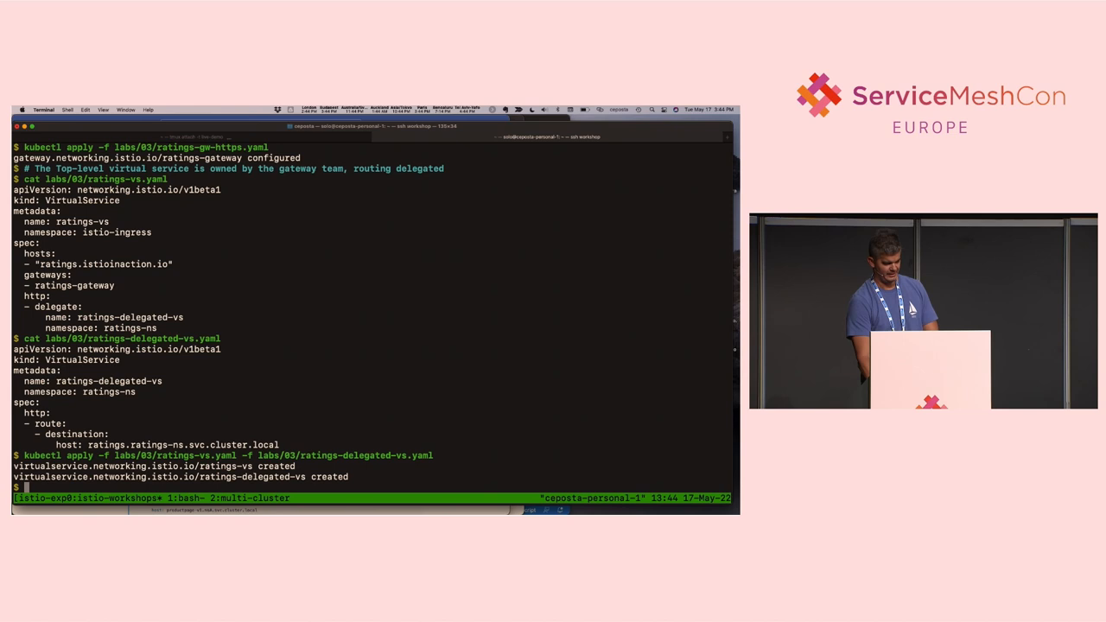
Step: Run curl -v with the CA cert, resolving ratings.istioinaction.io:443 to 172.18.4.1
text(curl -v --cacert ./la)
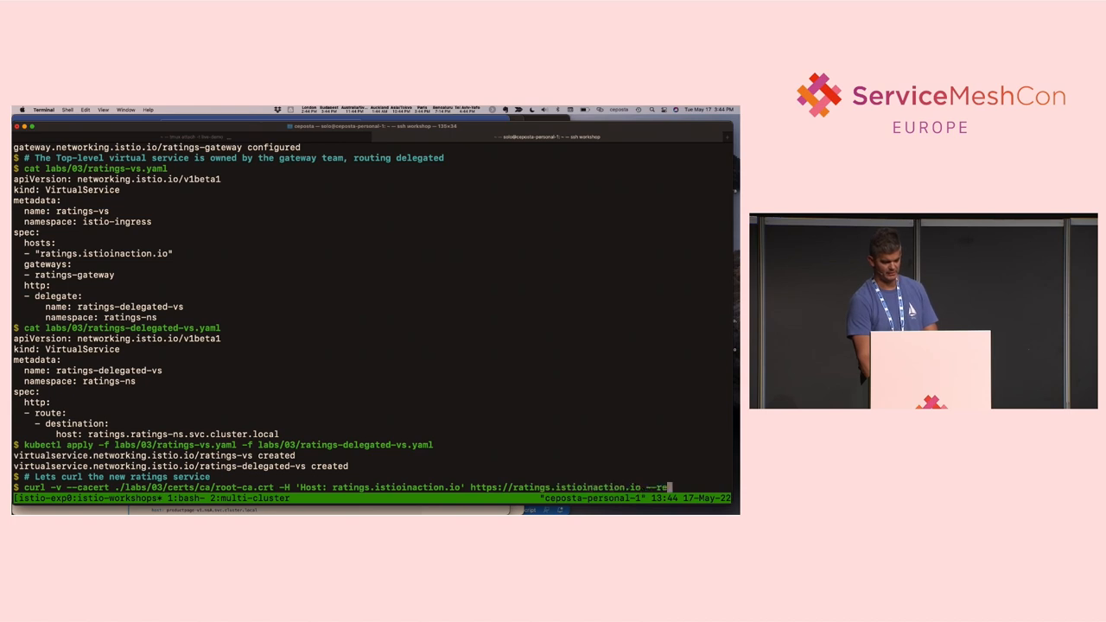
text(--resolve ratings.istioinaction.io:443:172.18.4.1)
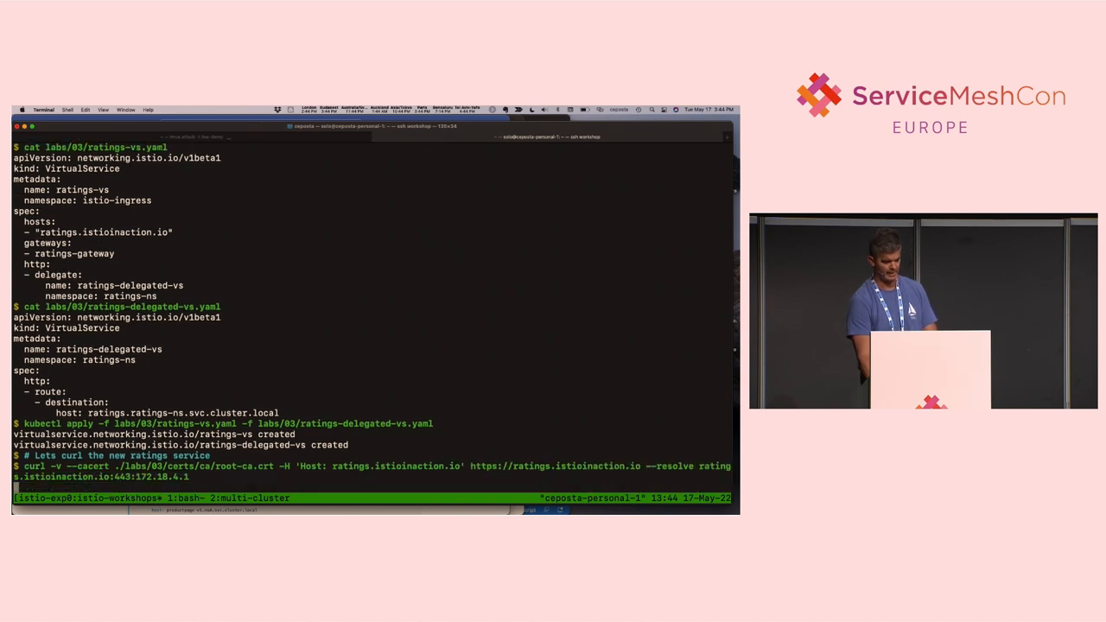
key(Return)
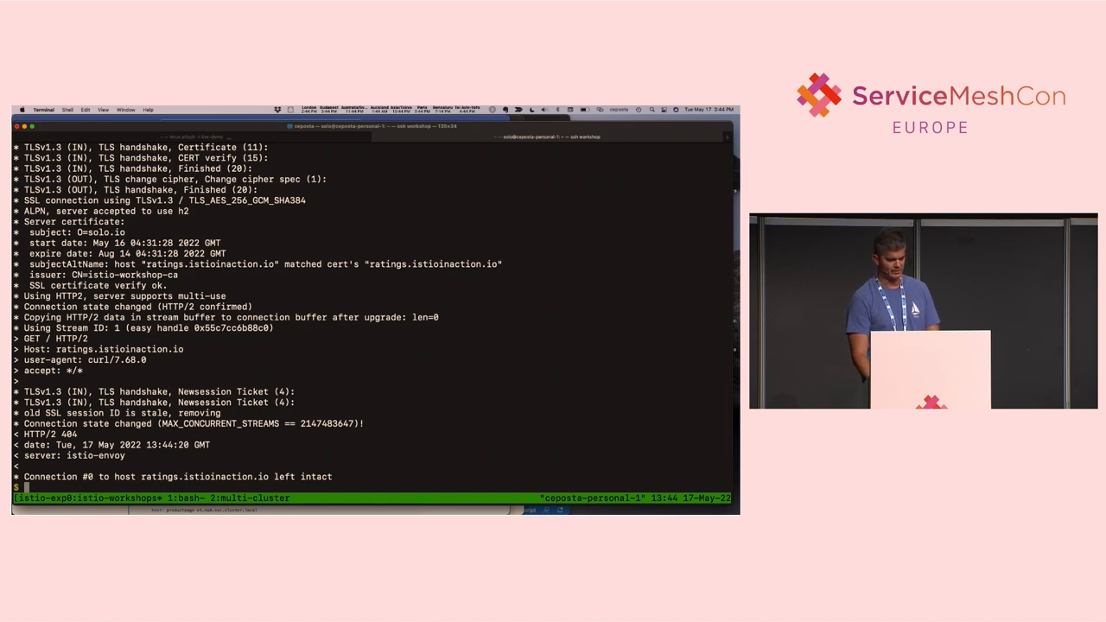
Step: Print labs/03/ratings-gw-https.yaml again to inspect the gateway's hosts
text(cat labs/03/ratings-gw-https.yaml)
text(# Let's correct the gateway)
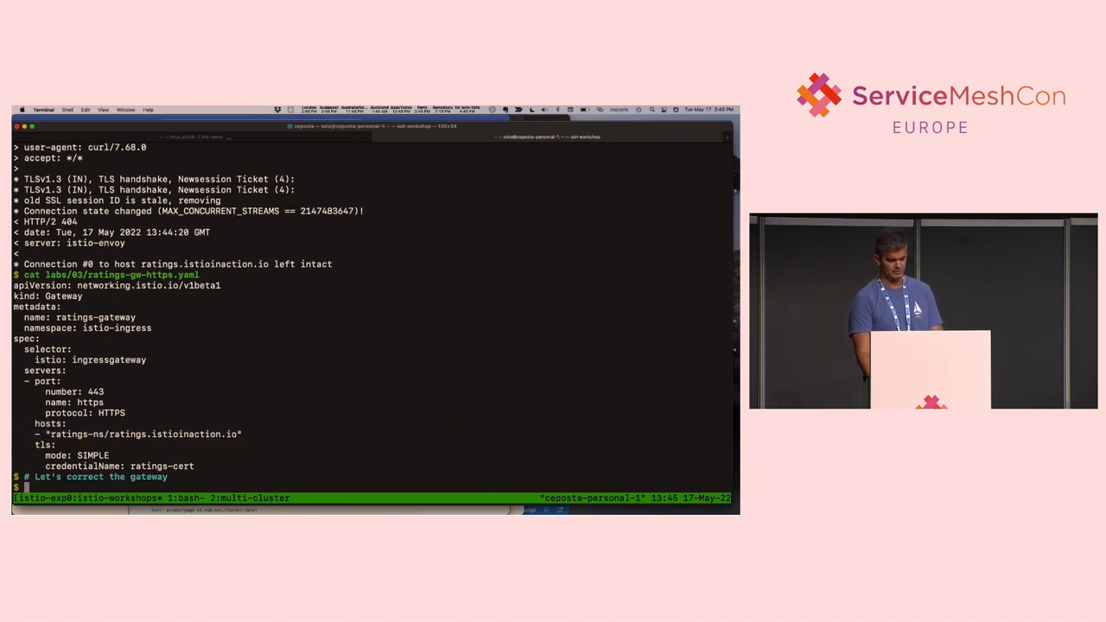
Step: Print ratings-gw-https-correct-host.yaml and kubectl apply the corrected gateway
text(cat labs/03/ratings-gw-https-correct-host.yaml)
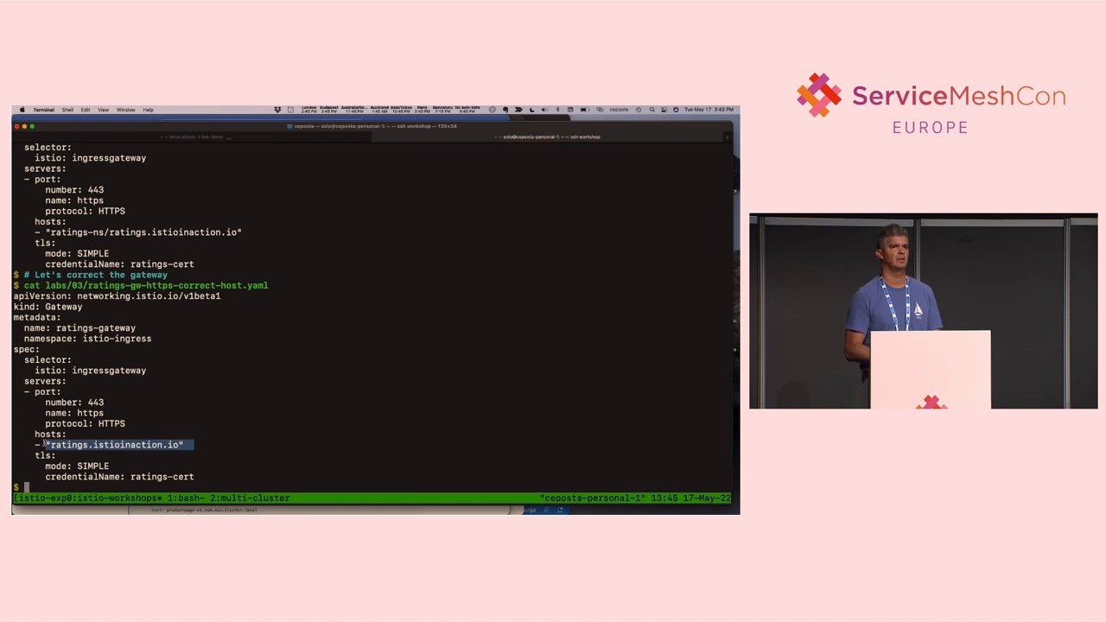
text(kub)
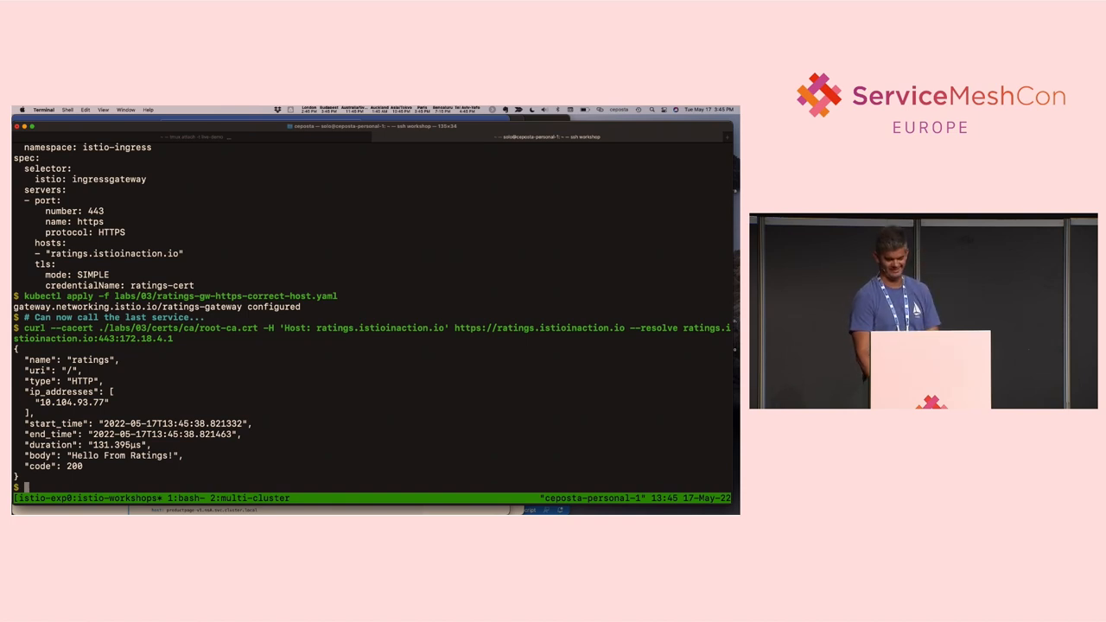
Step: Switch to Safari and reach the Istio configuration reference docs
key(cmd+tab)
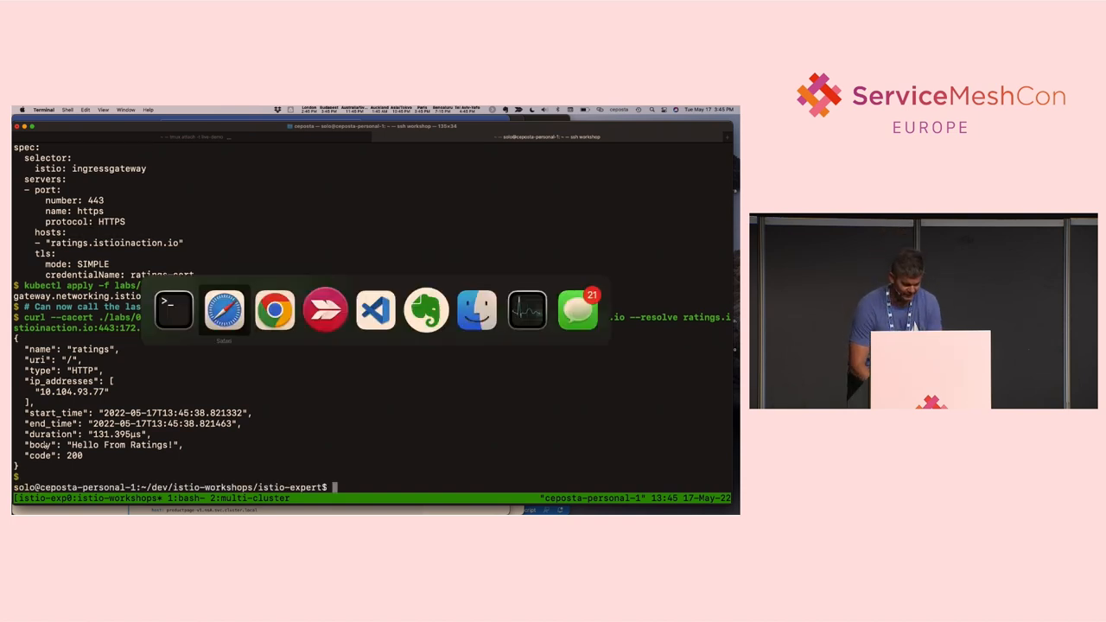
click(223, 309)
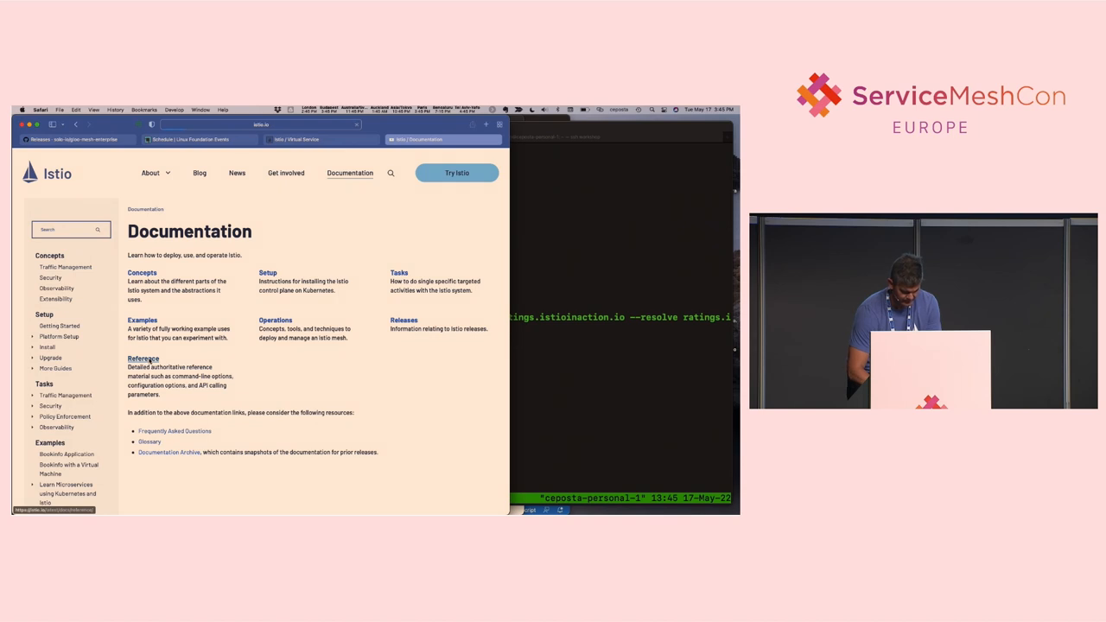
click(145, 359)
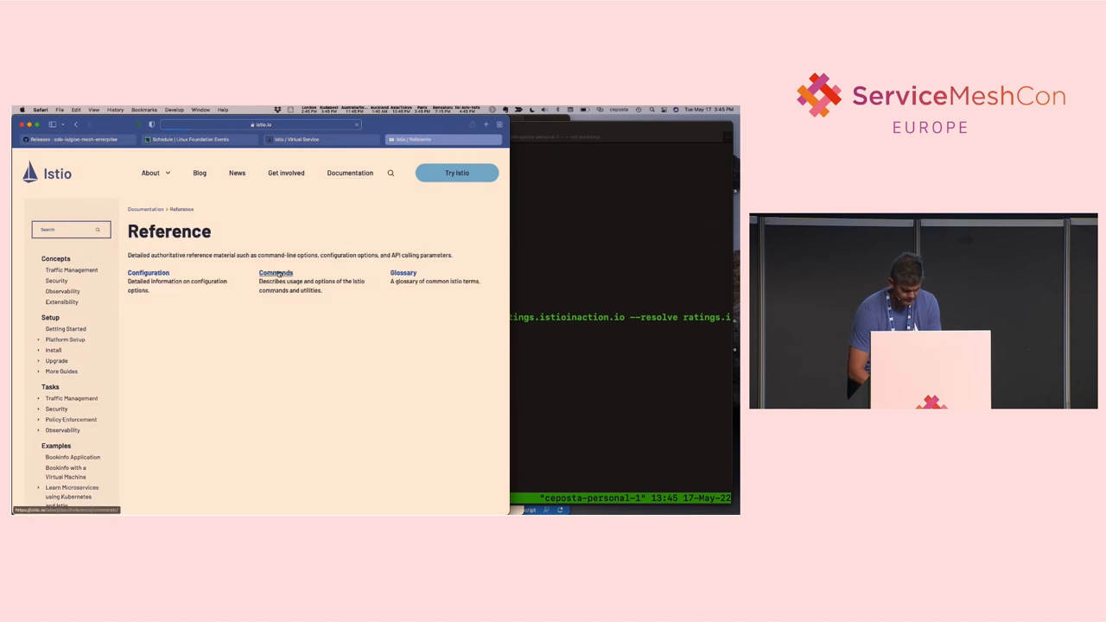
click(147, 273)
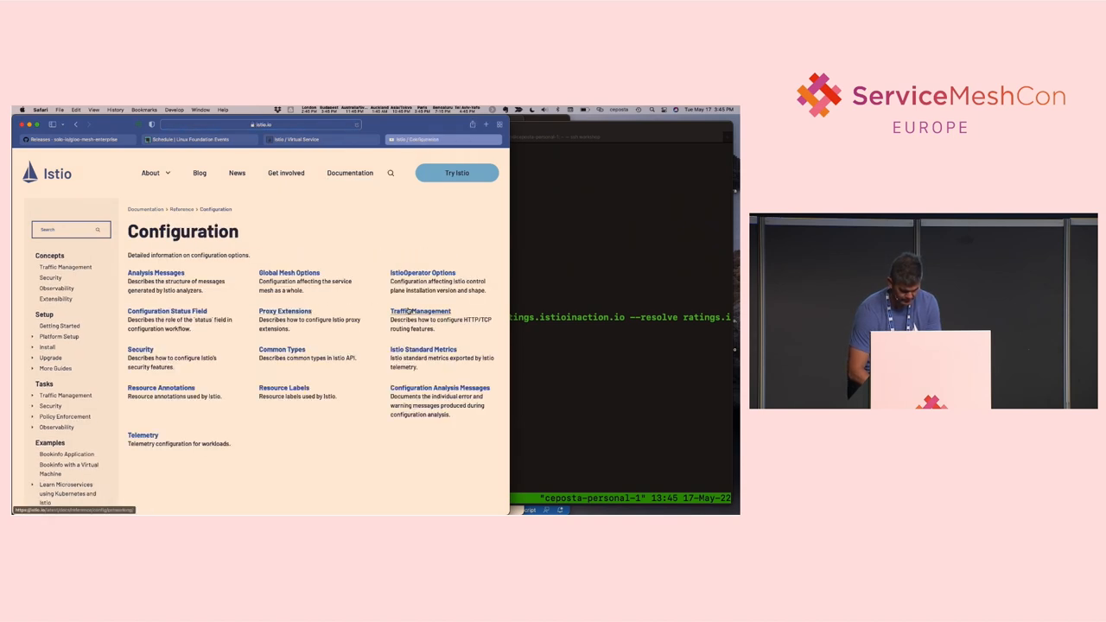
Step: Navigate Traffic Management to the Gateway reference page and scroll through it
click(420, 311)
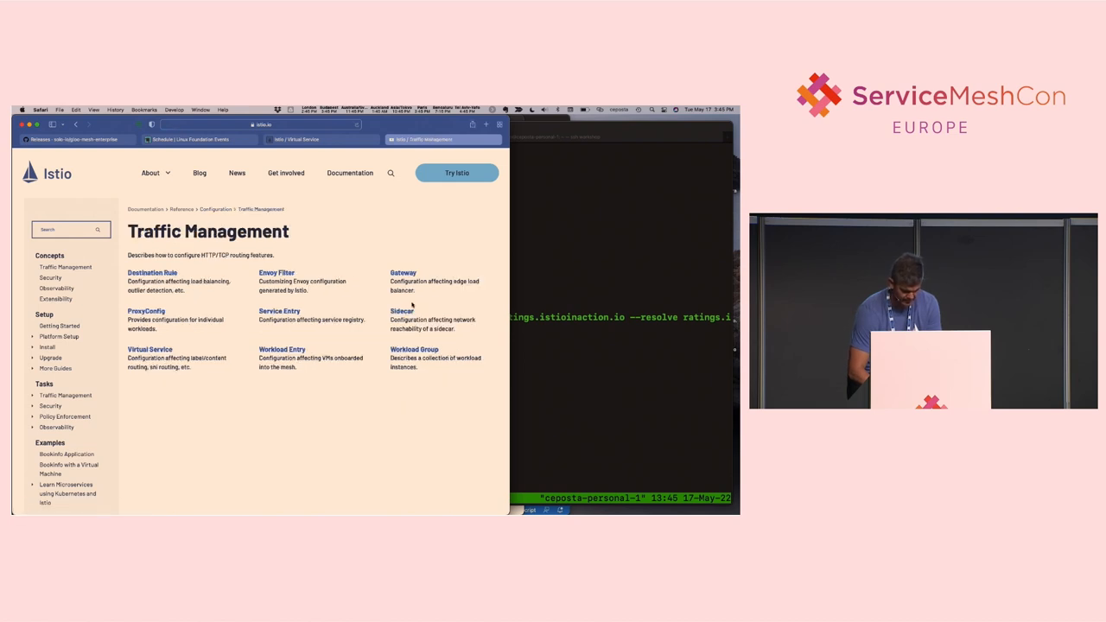
click(403, 273)
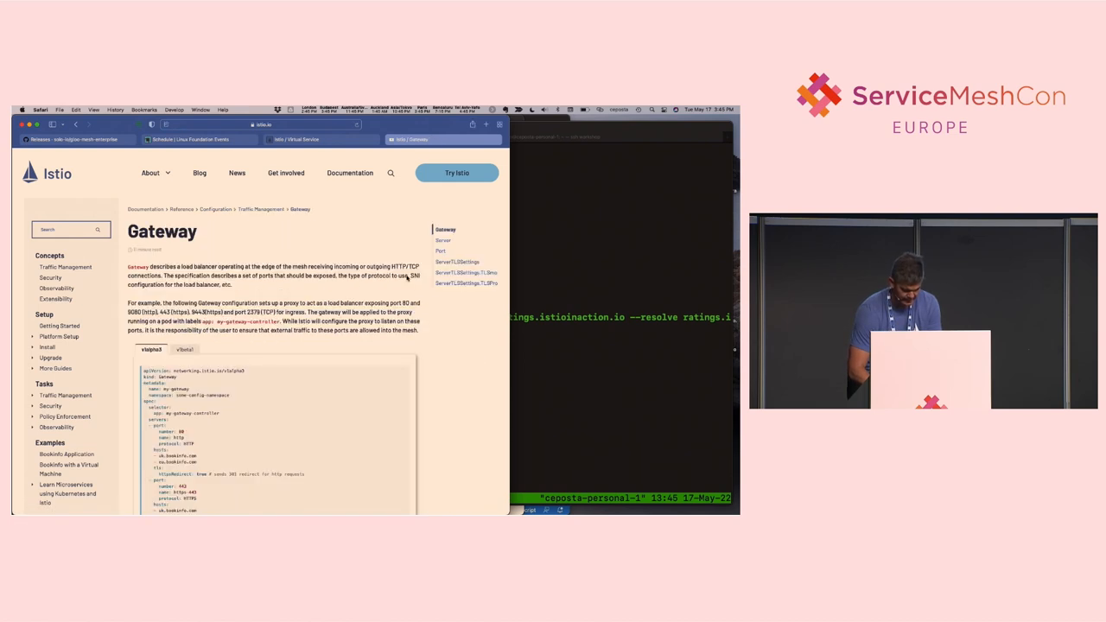
scroll(down, 3)
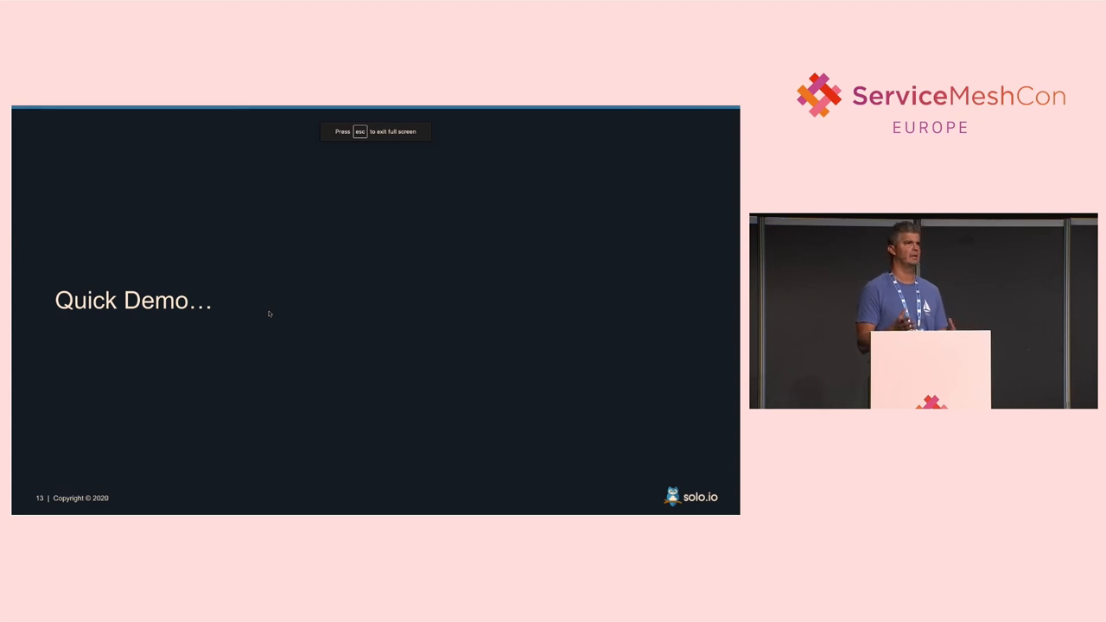
Step: Advance to the 'Example: Service Team (Purchase History)' slide
key(Right)
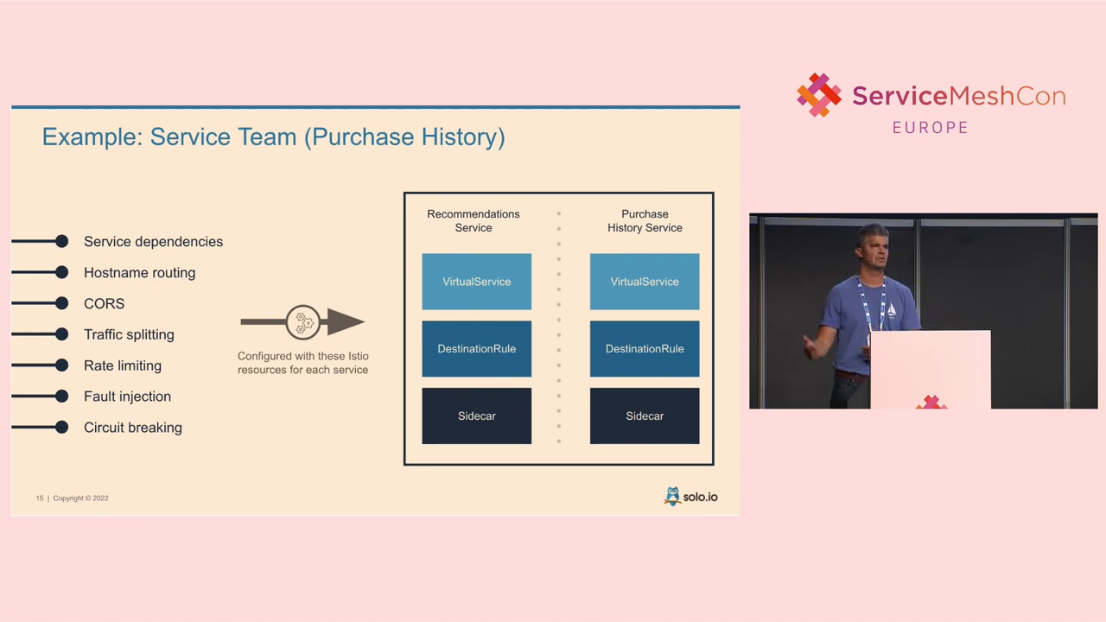
Step: Advance past the last slide and return to the Terminal with the ratings output
key(Right)
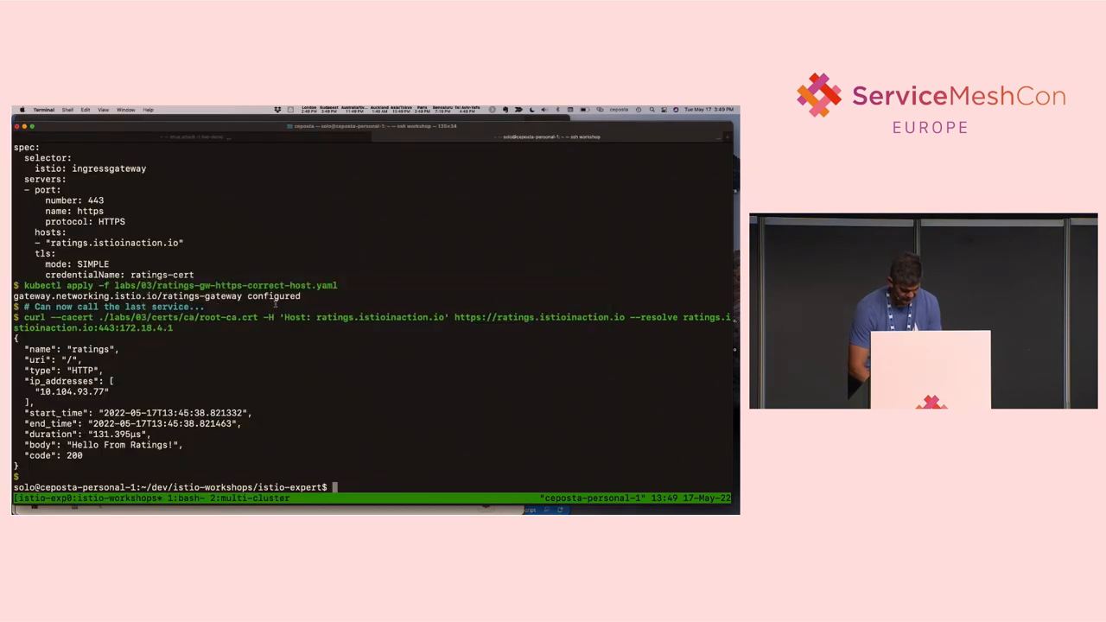
Step: Run ./demo2-smconeu22.sh and list web-api proxy clusters with istioctl pc clusters in web-api-ns
text(./dem)
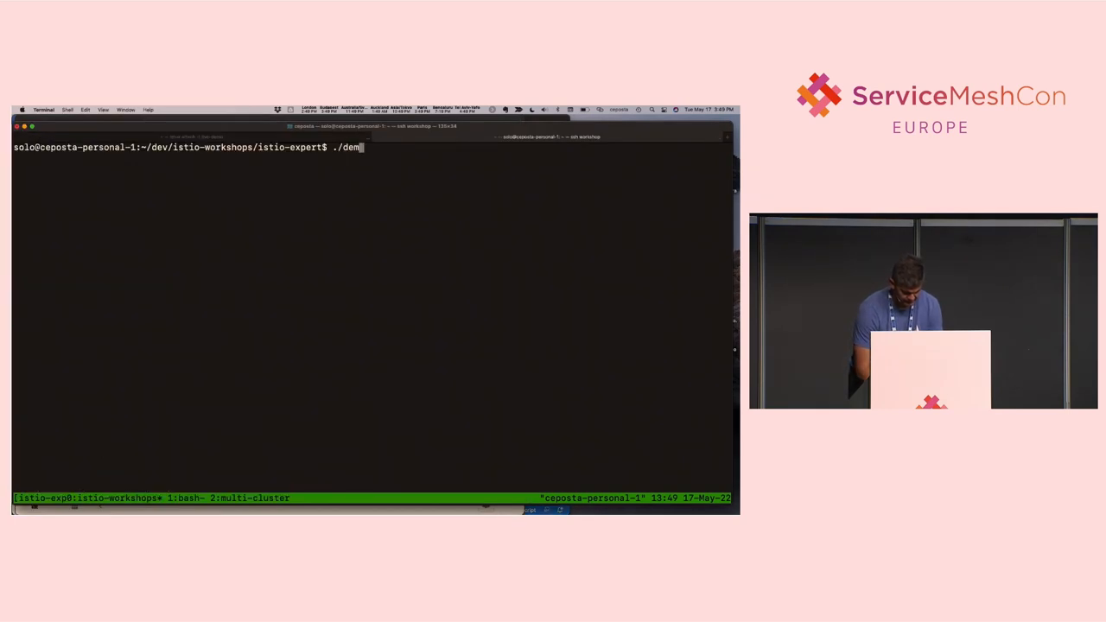
key(Enter)
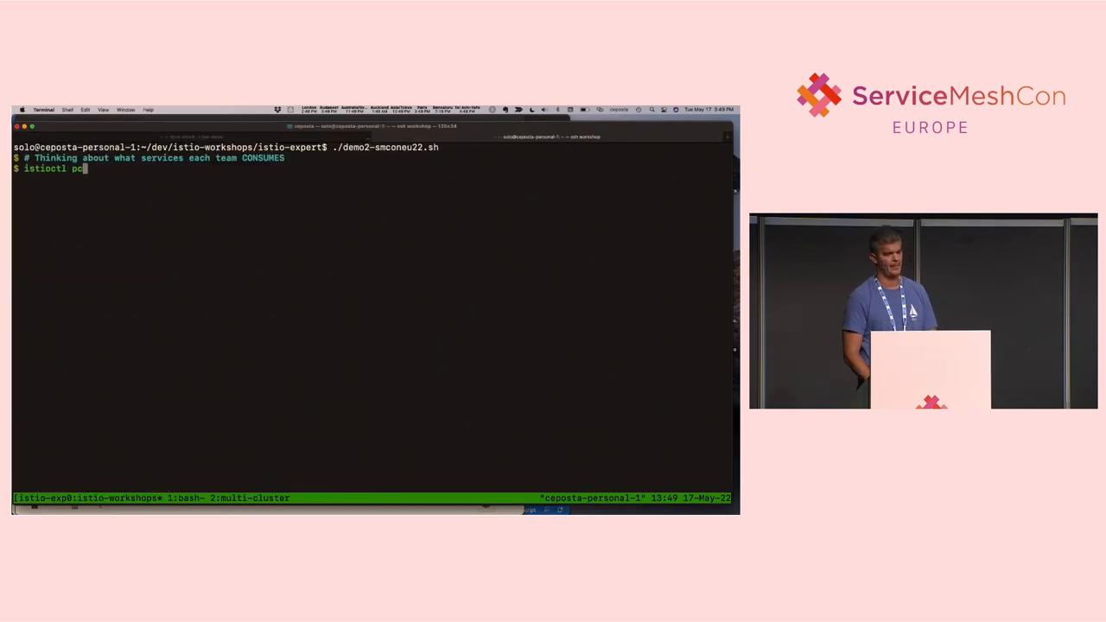
text(clusters deploy/web-api -n web-api-ns)
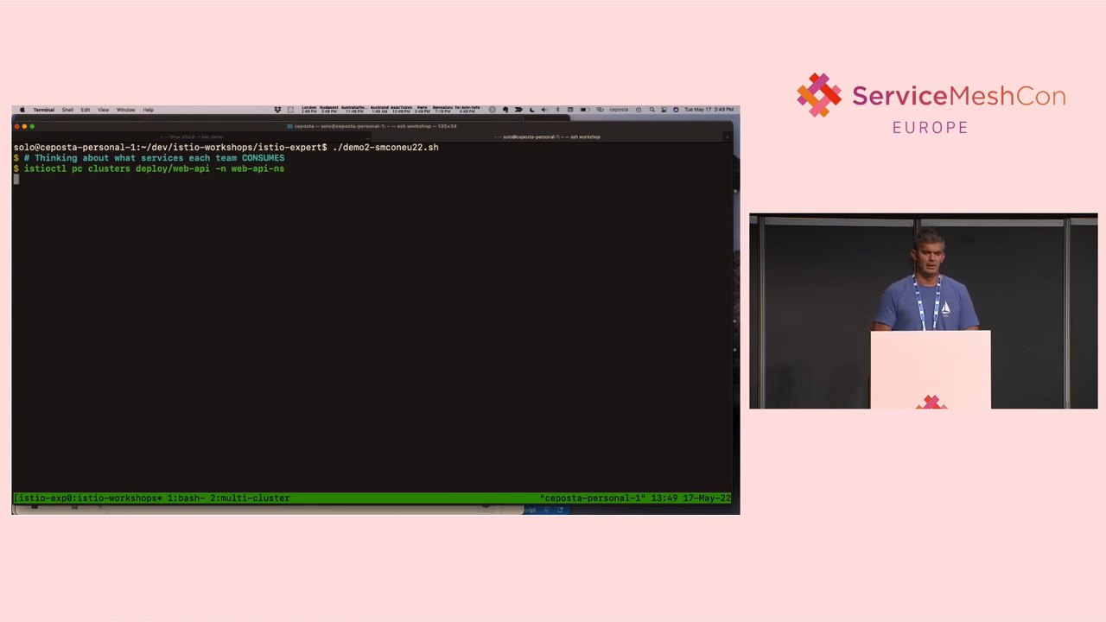
key(Return)
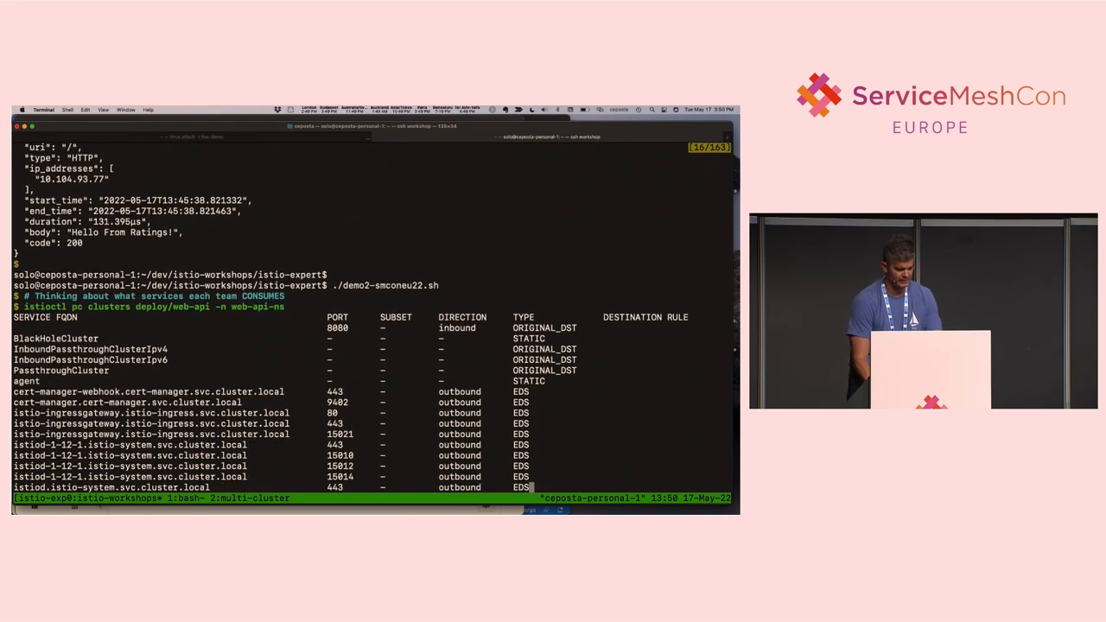
Step: Review the cluster list and print labs/03/sidecar-team-a.yaml Sidecar manifest
scroll(down, 3)
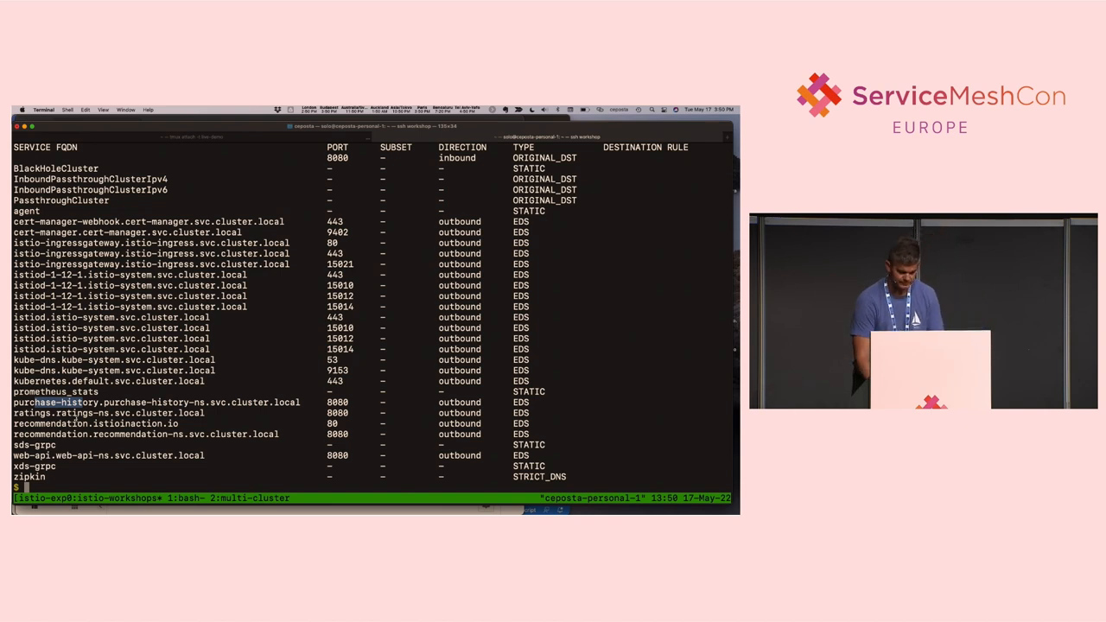
text(cat labs/03/sidecar-team-a.yaml)
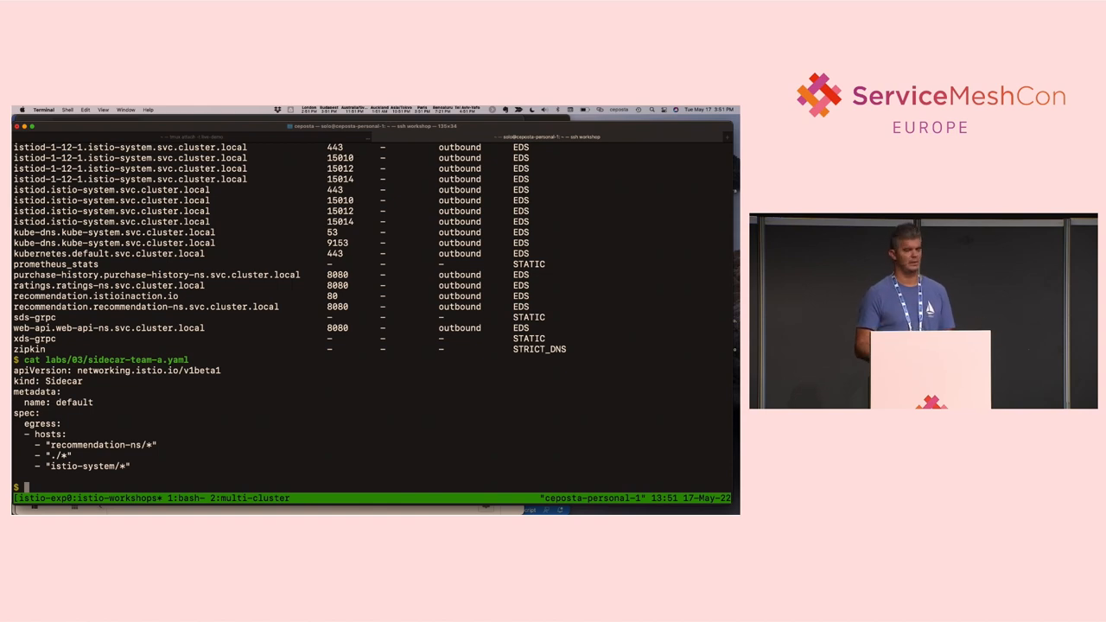
Step: Re-run istioctl pc clusters deploy/web-api -n web-api-ns to check the trimmed cluster list
text(kub)
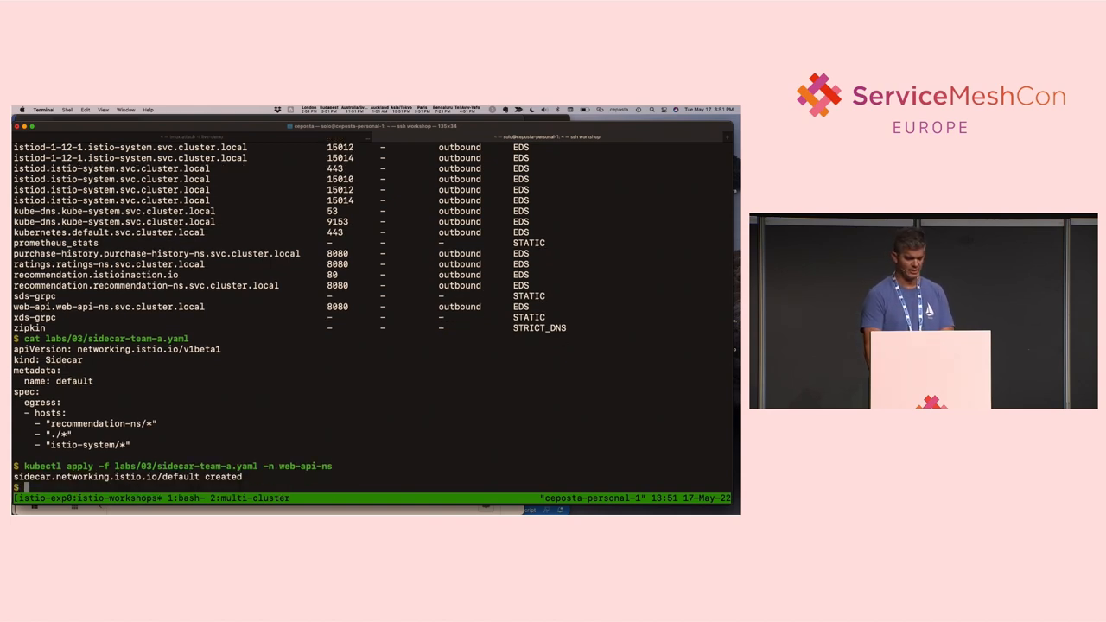
text(istioctl pc clusters deploy/web-api -n web-api-ns)
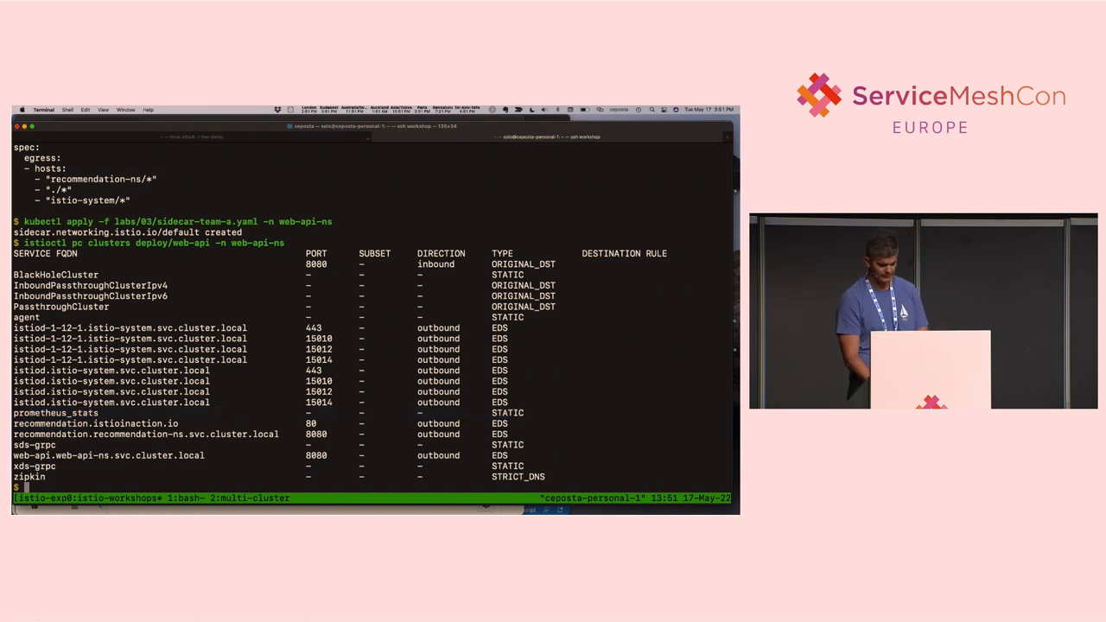
Step: Apply sidecar-team-b.yaml and sidecar-team-c.yaml in recommendation-ns and purchase-history-ns
text(kubectl apply -f labs/03/sidecar-tea)
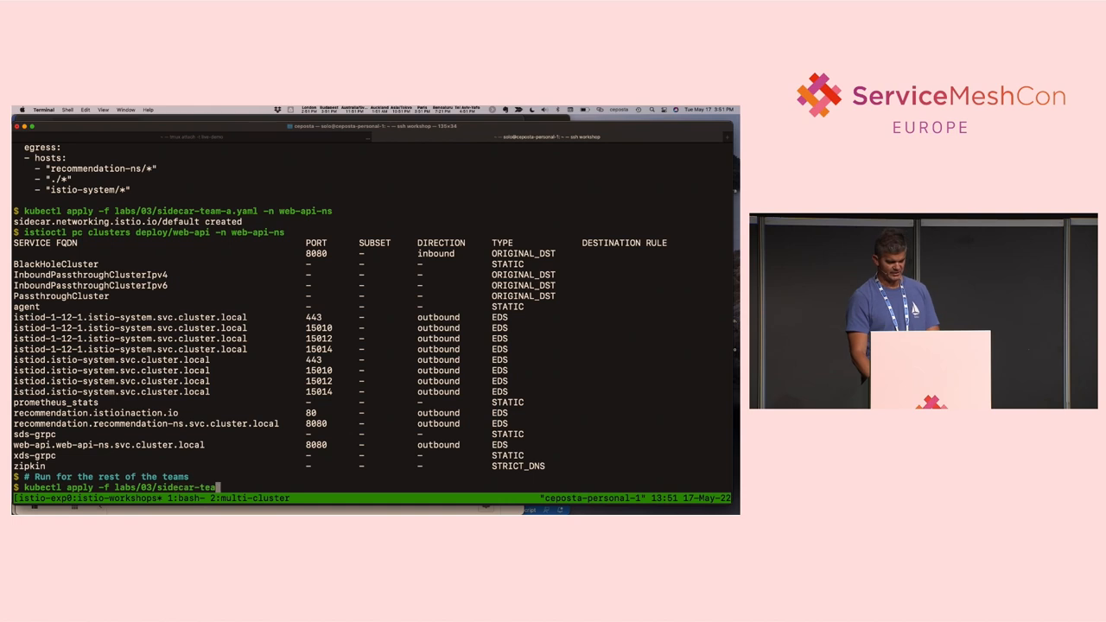
key(Return)
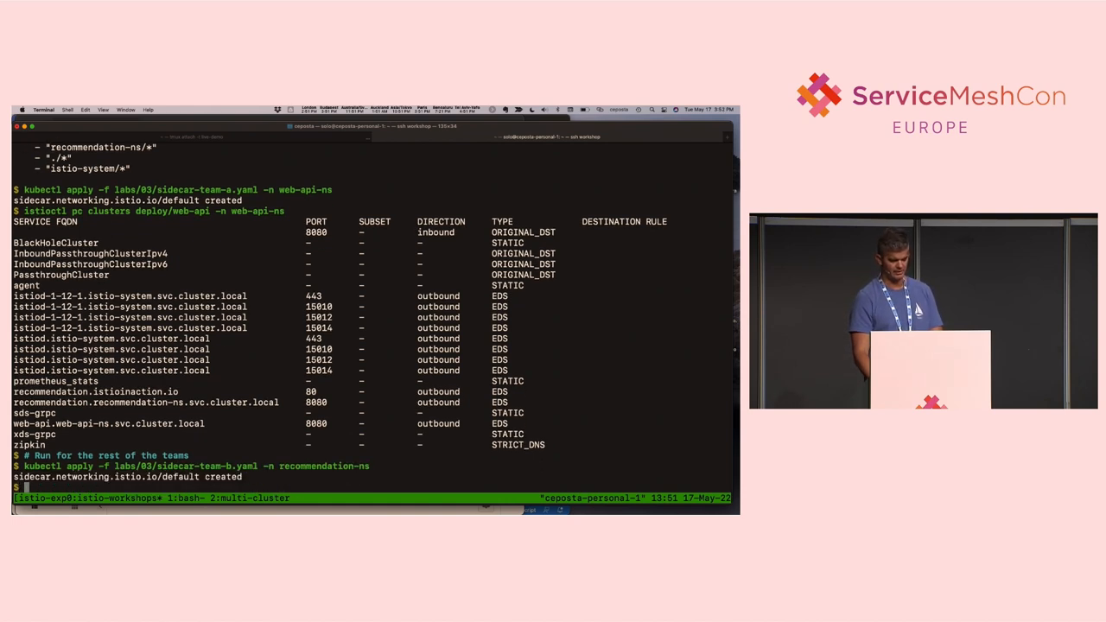
text(kubectl apply -f labs/03/sidecar-team-b.yaml -n purchase-history-ns)
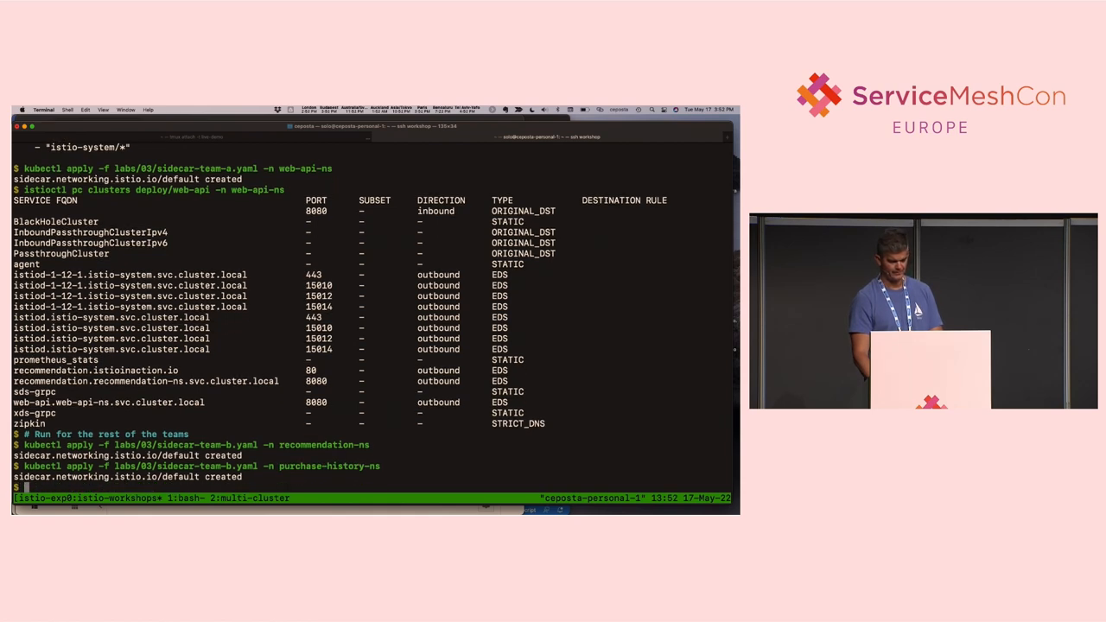
text(kubectl apply -f labs/03/sidecar-team-c.yaml -n)
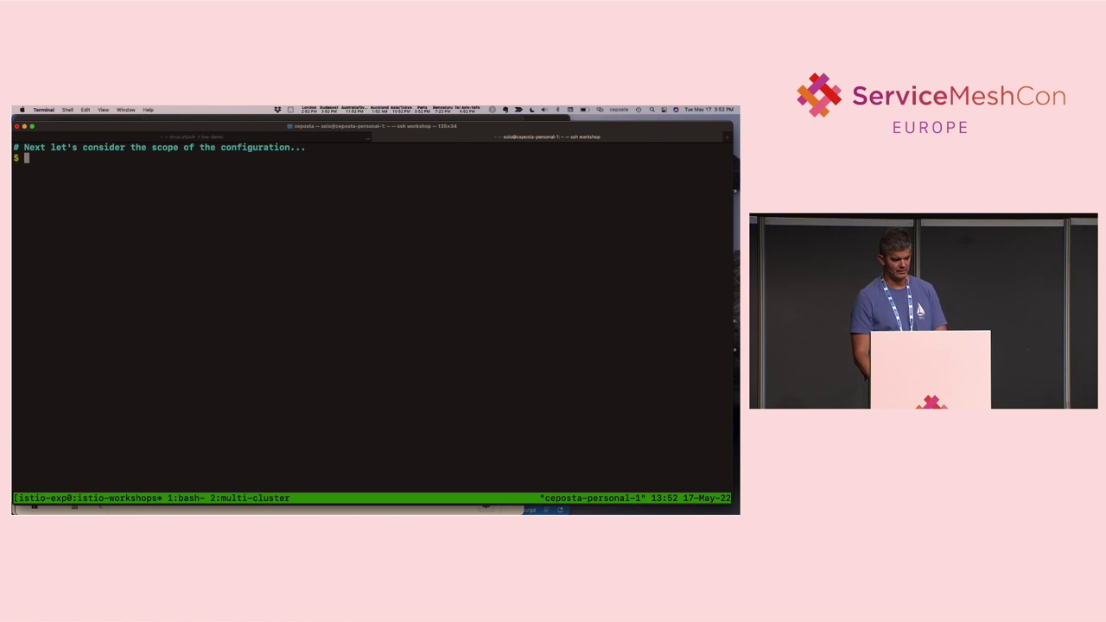
Step: Print web-api-vs-exportto.yaml and apply the web-api and recommendation exportTo VirtualServices
text(cat labs/03/web-api-vs-exportto.yaml)
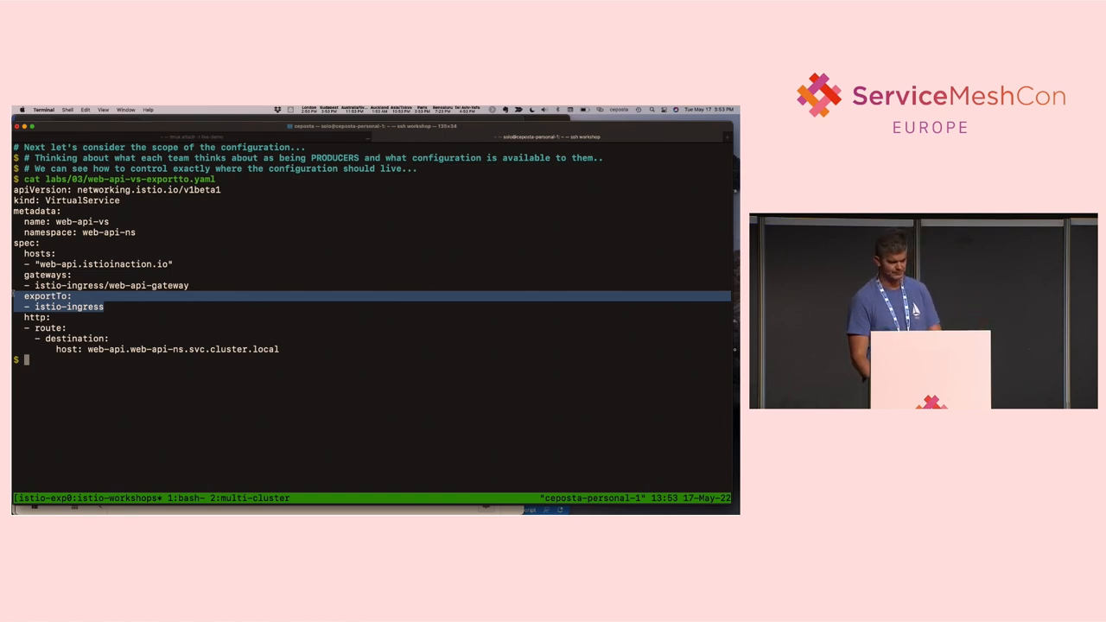
text(kubectl apply -f labs/03/web-api-vs-exportto.yaml)
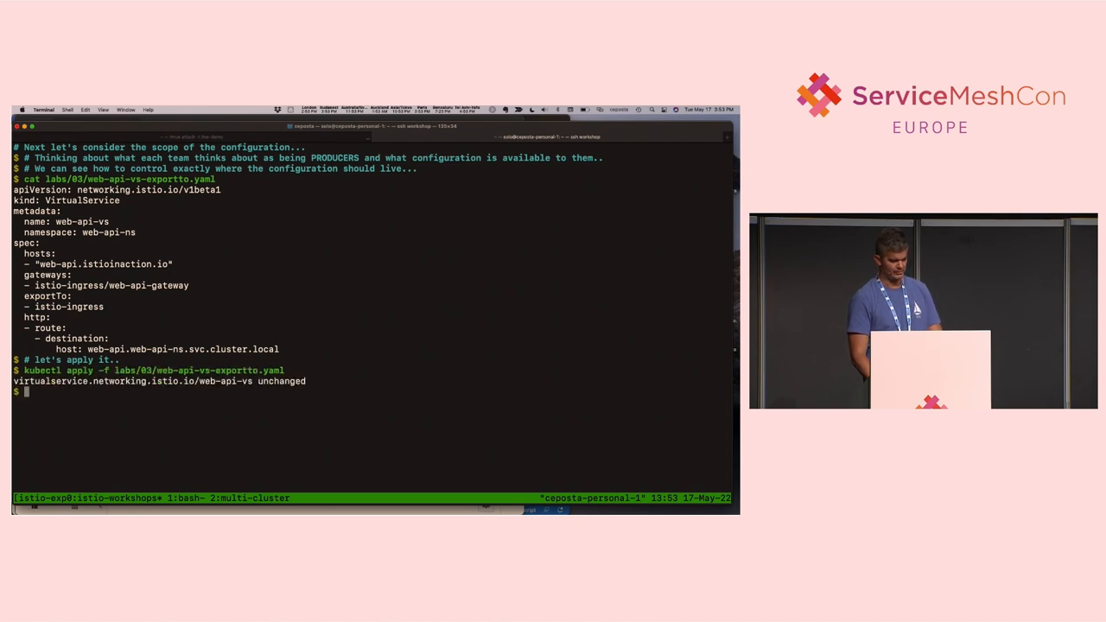
text(kubectl apply -f labs/03/recommendation-vs-exportto.yaml)
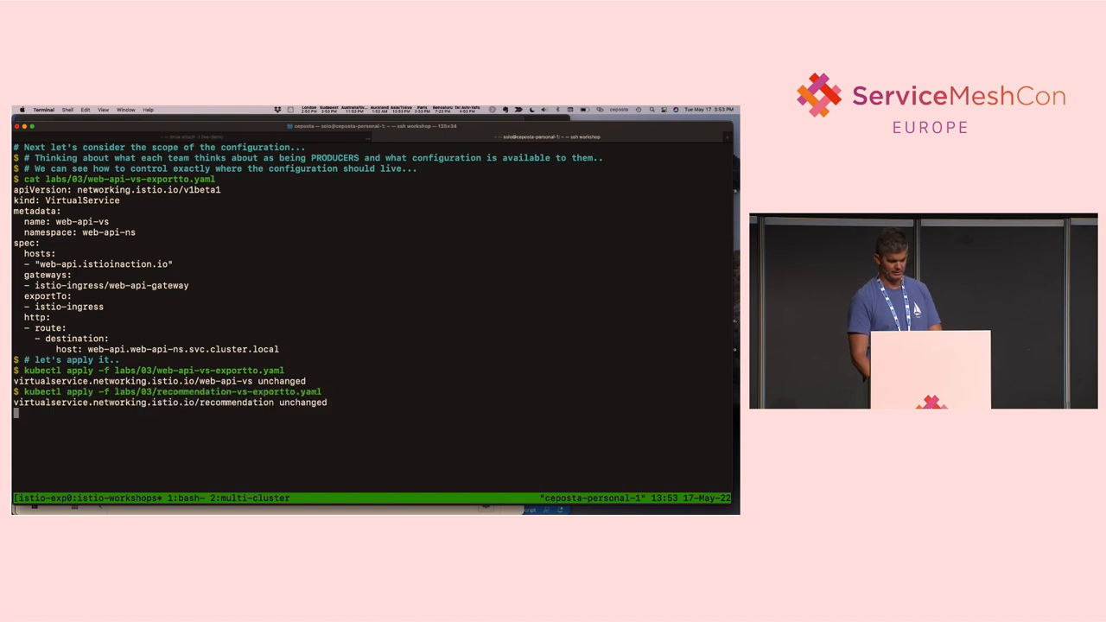
text(cat labs/03/recommendation-se-exportto.yaml)
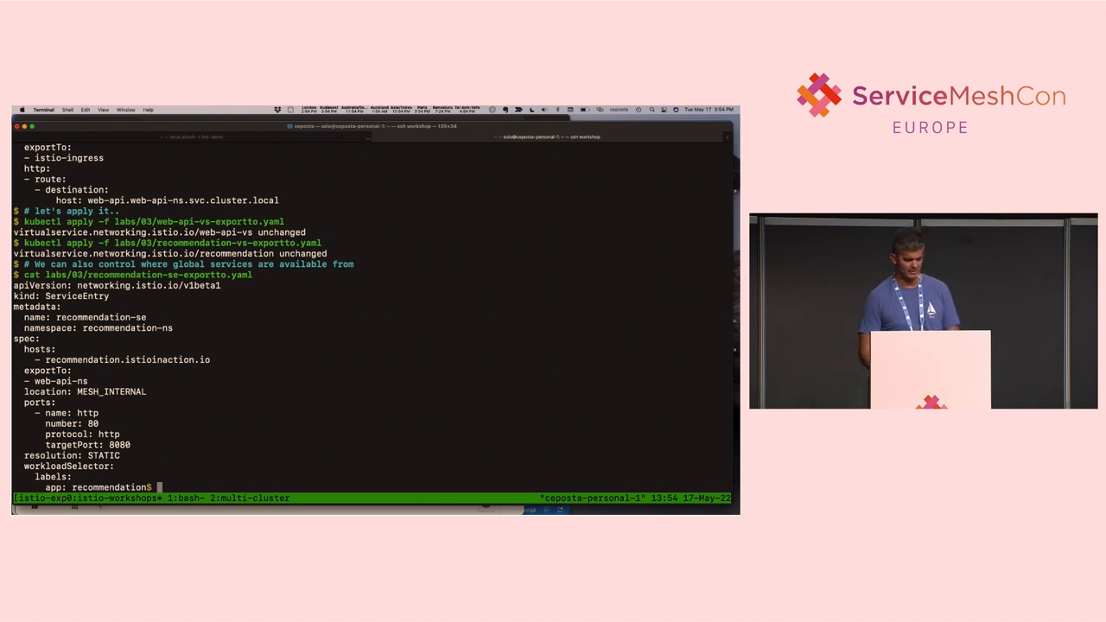
mouse_move(277, 328)
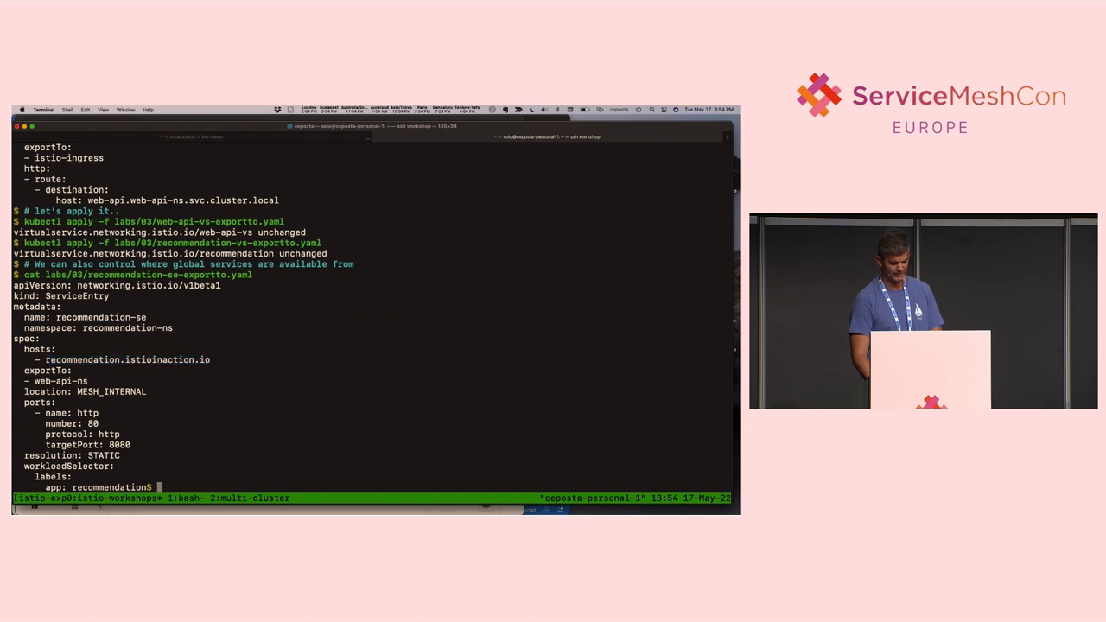
Step: Apply recommendation-se-exportto.yaml and start a curl to ratings.istioinaction.io:443 with --cacert and --resolve
text(kubectl apply -f labs/03/recommendation-se-exportto.yaml)
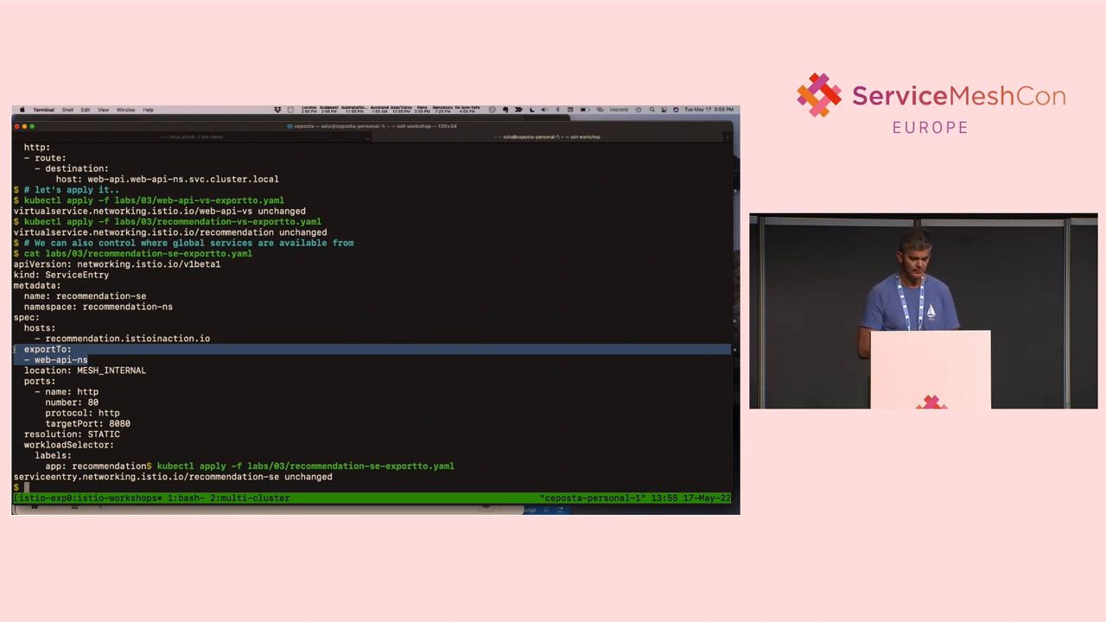
text(curl --cacert ./)
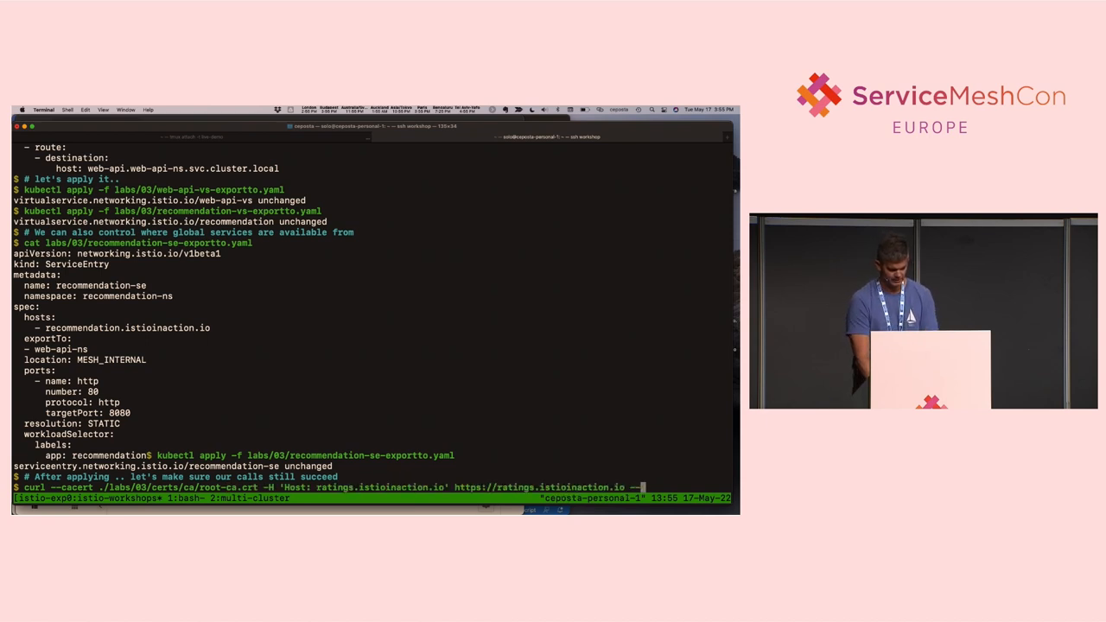
text(--resolve ratings.istioinaction.io:443:172.18.4.1)
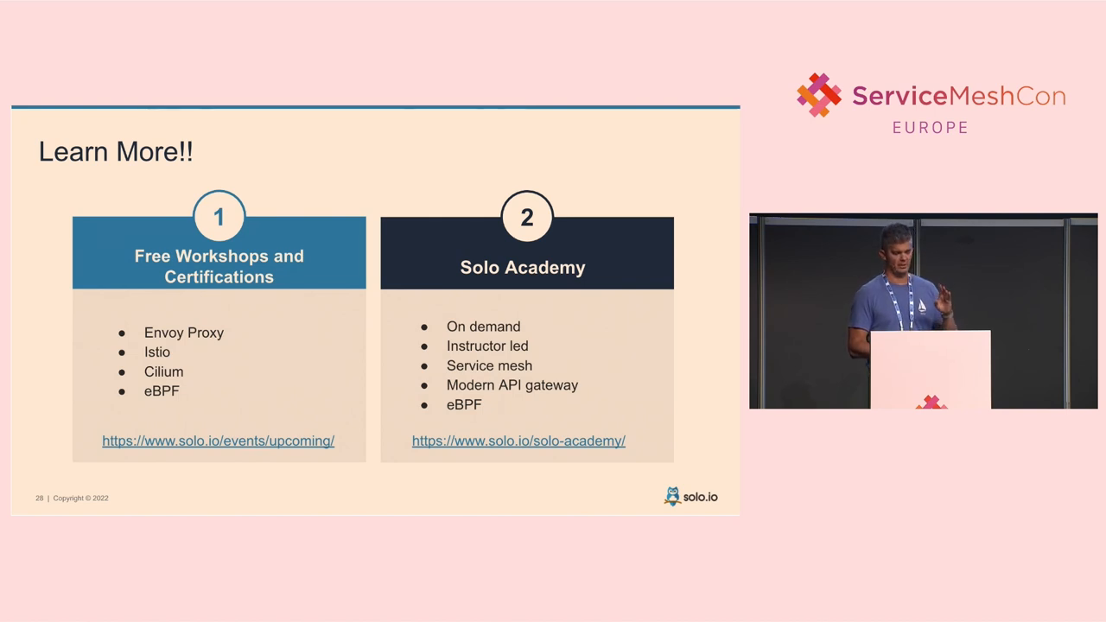
Step: Advance to the 'We are hiring!' slide with the Solo.io careers link
key(Right)
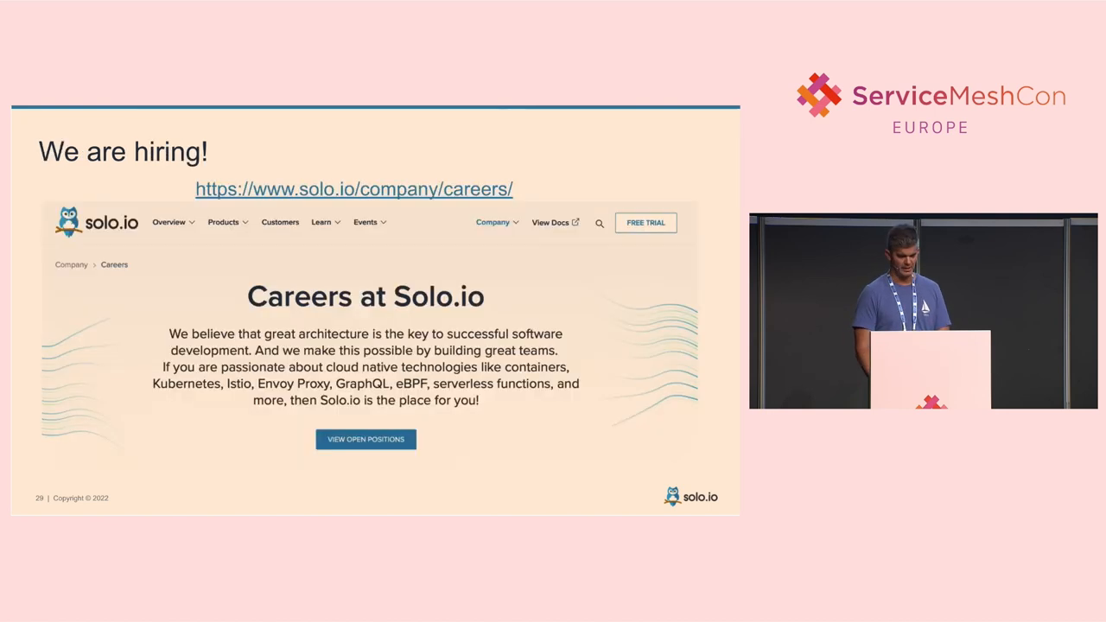